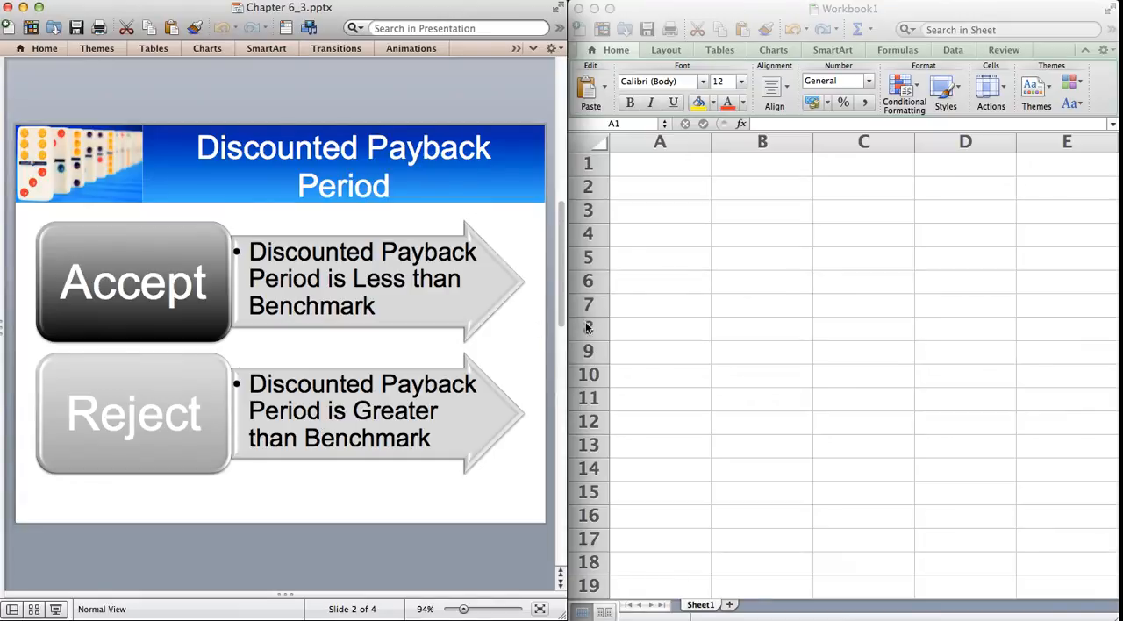
- Enter headings Time, Cash Flow, PV(CF), r in A1:D1, years 0–5, and a 20% rate
{"action": "left_click", "coordinate": [660, 163]}
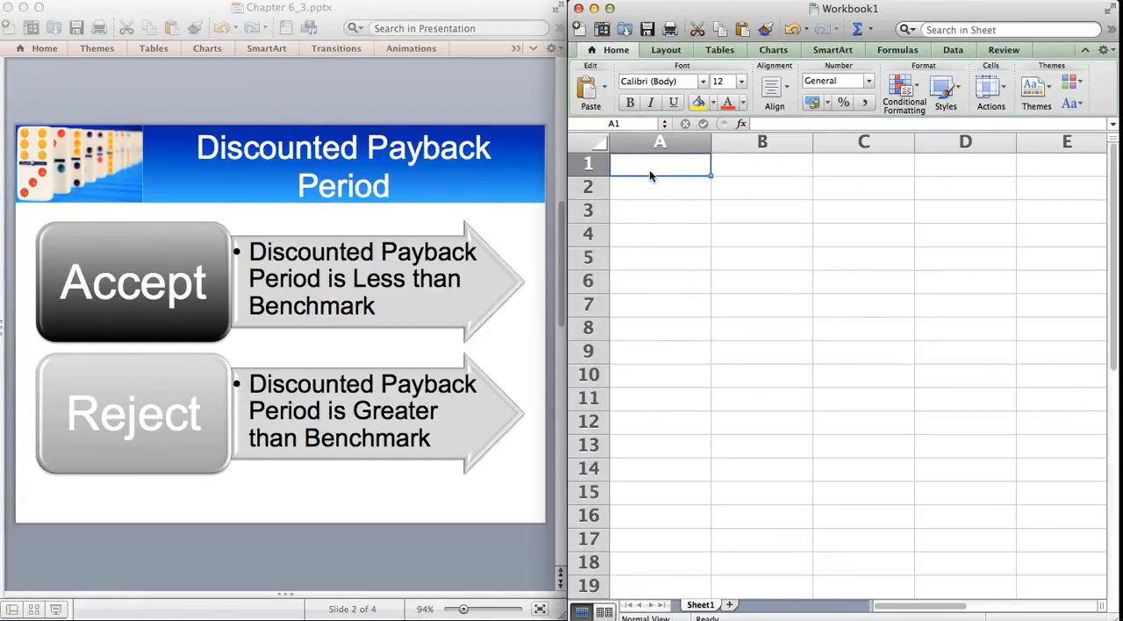
{"action": "type", "text": "Time"}
{"action": "left_click", "coordinate": [763, 165]}
{"action": "type", "text": "C"}
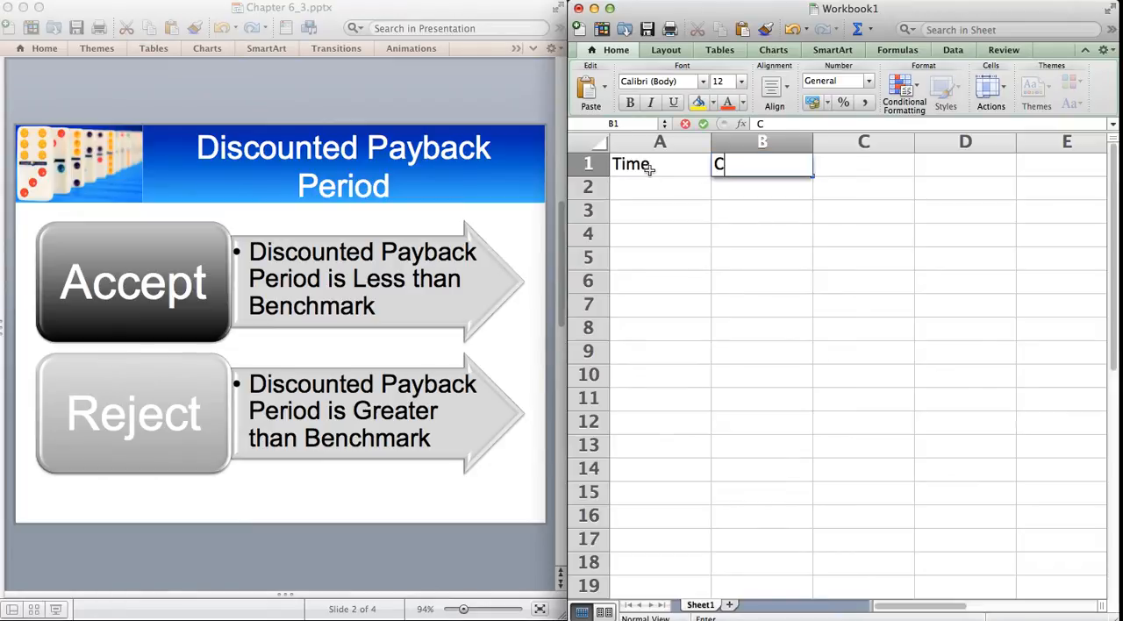
{"action": "type", "text": "ash"}
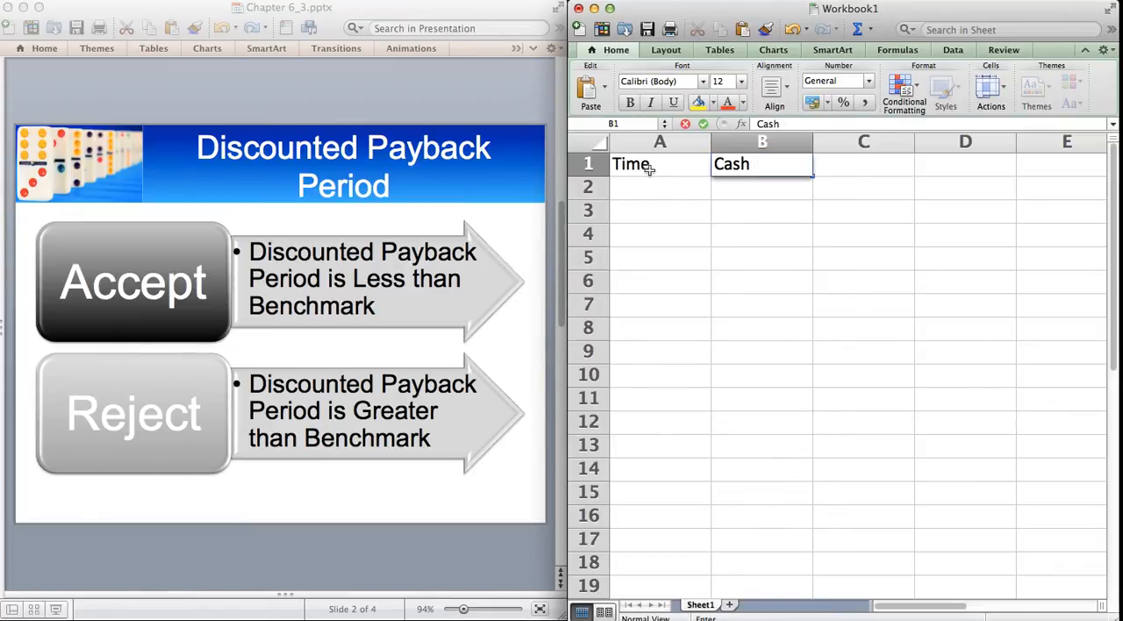
{"action": "type", "text": "Fl"}
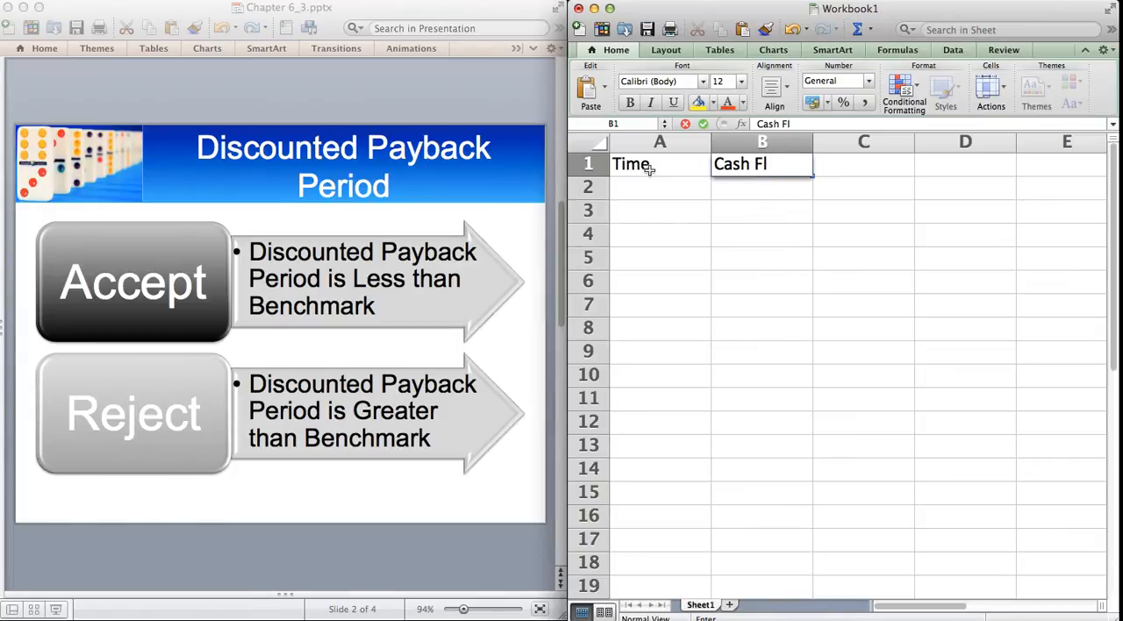
{"action": "type", "text": "ow"}
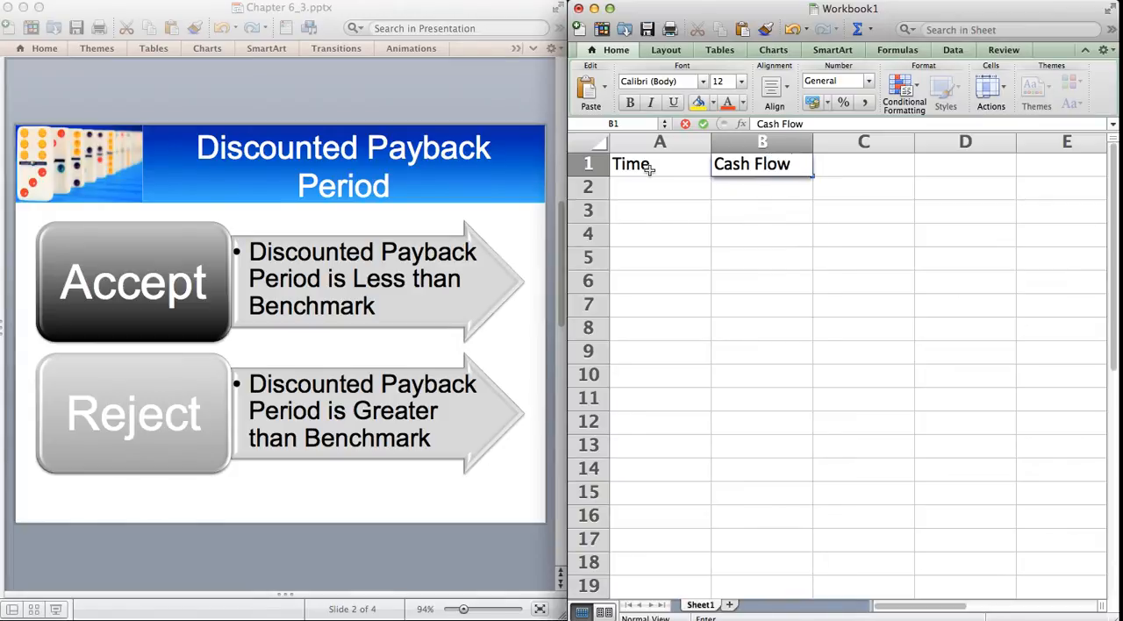
{"action": "type", "text": "PV"}
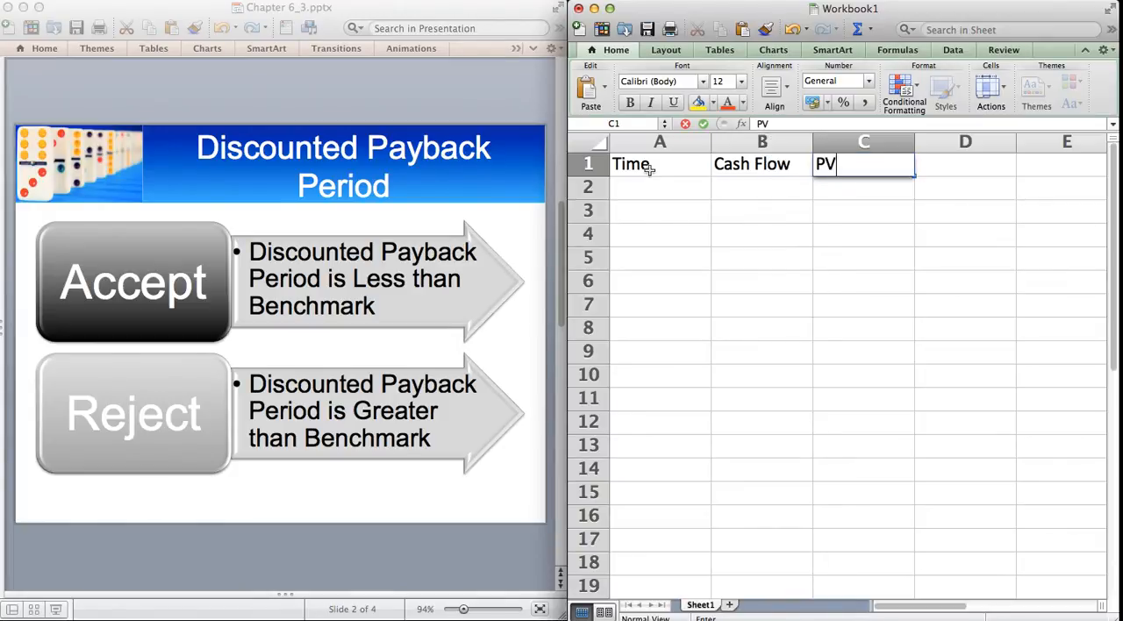
{"action": "type", "text": "(CF)"}
{"action": "left_click", "coordinate": [965, 165]}
{"action": "type", "text": "r"}
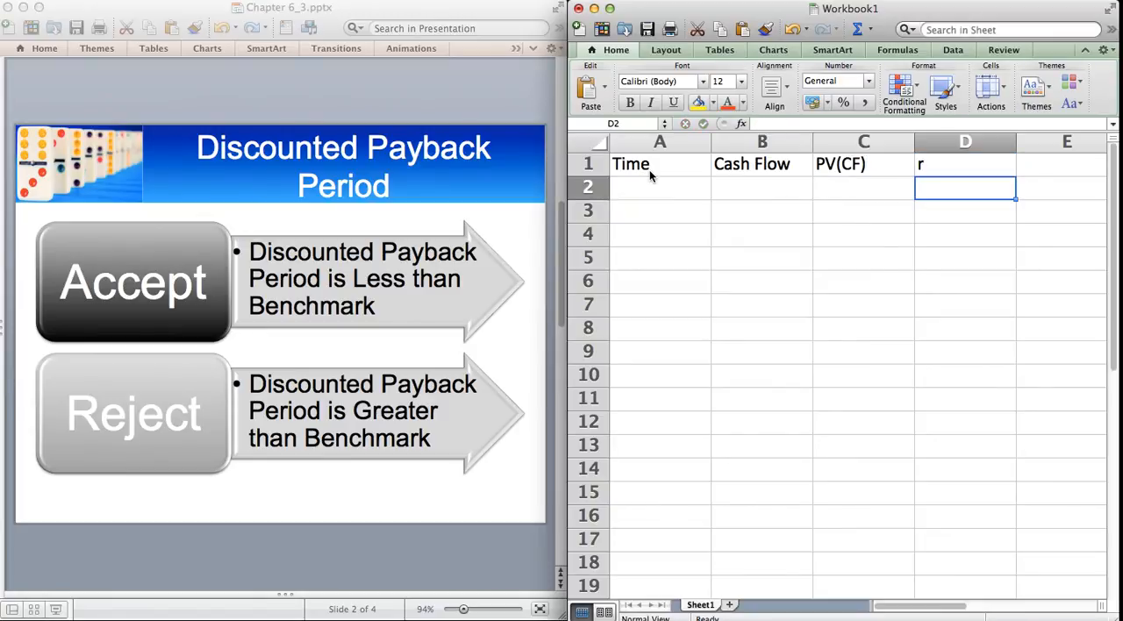
{"action": "type", "text": "20%"}
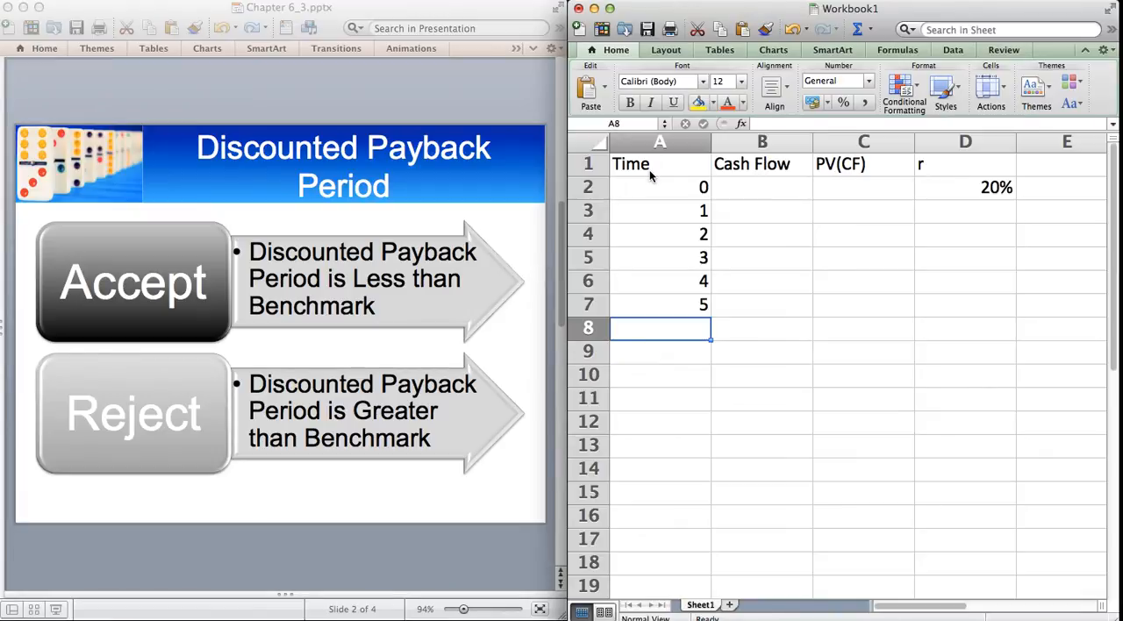
- Enter cash flows of -100 in B2 and 25 in B3 through B7
{"action": "left_click", "coordinate": [762, 187]}
{"action": "type", "text": "-100"}
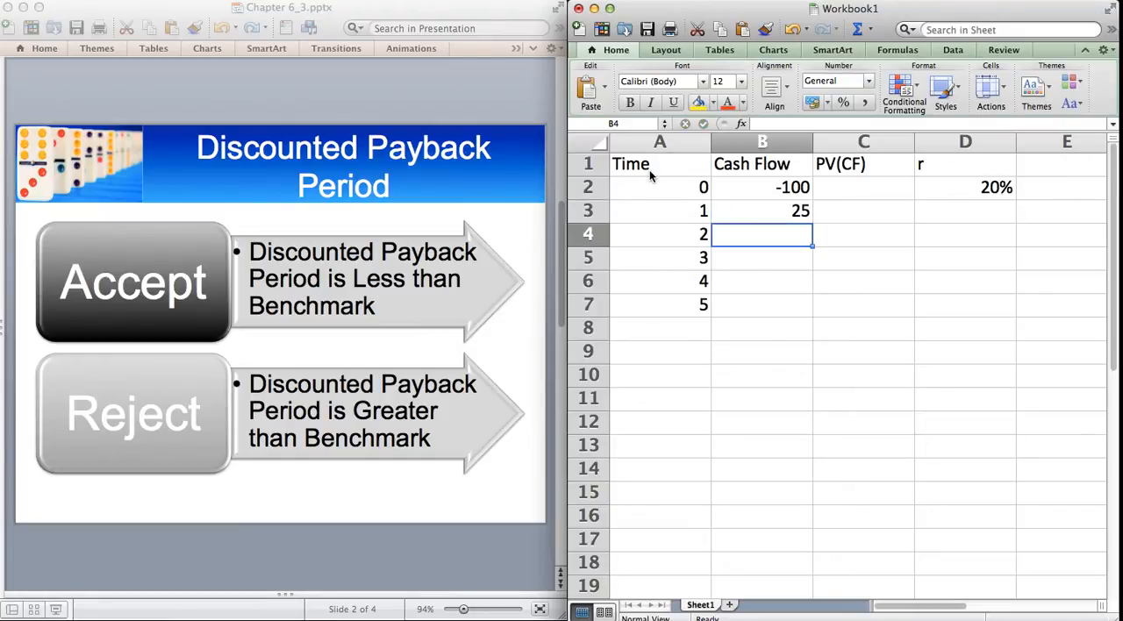
{"action": "type", "text": "25"}
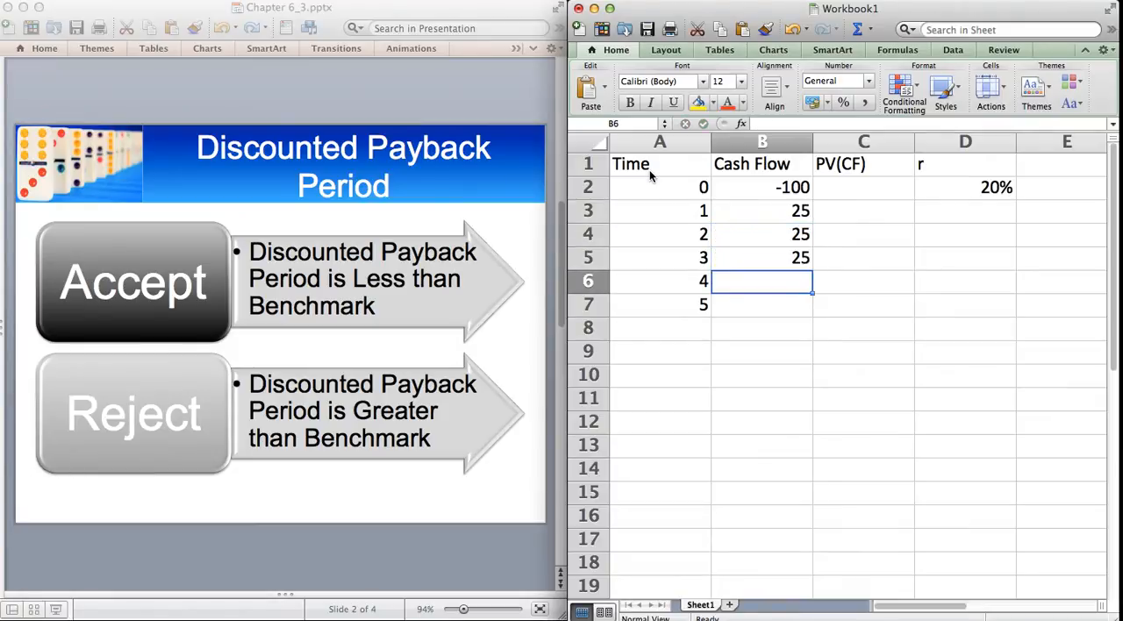
{"action": "type", "text": "25"}
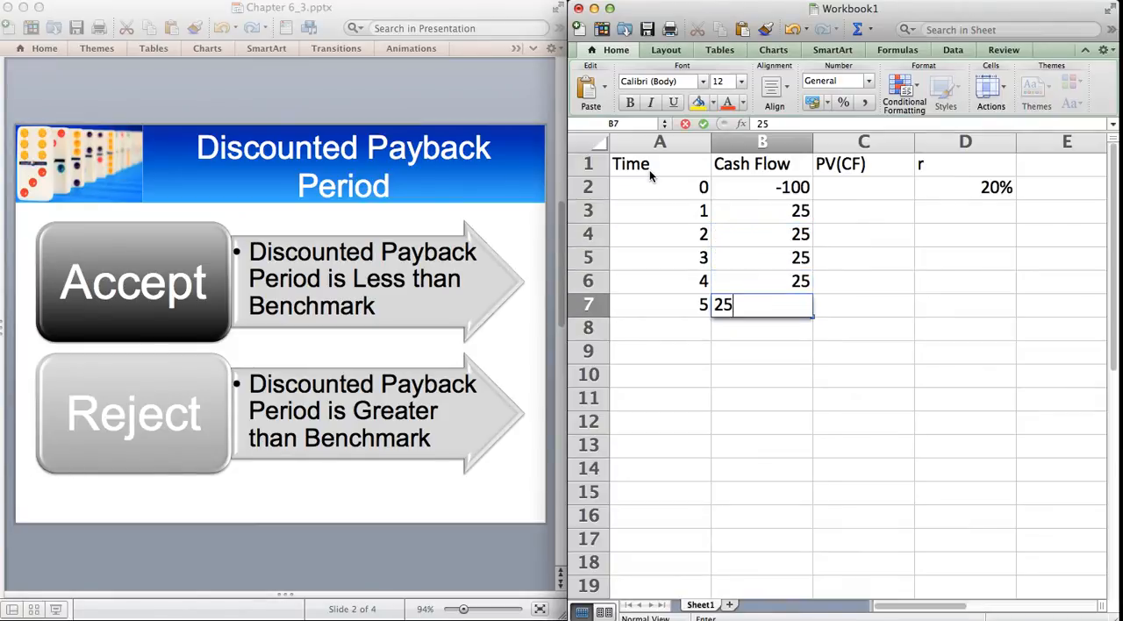
{"action": "key", "text": "Return"}
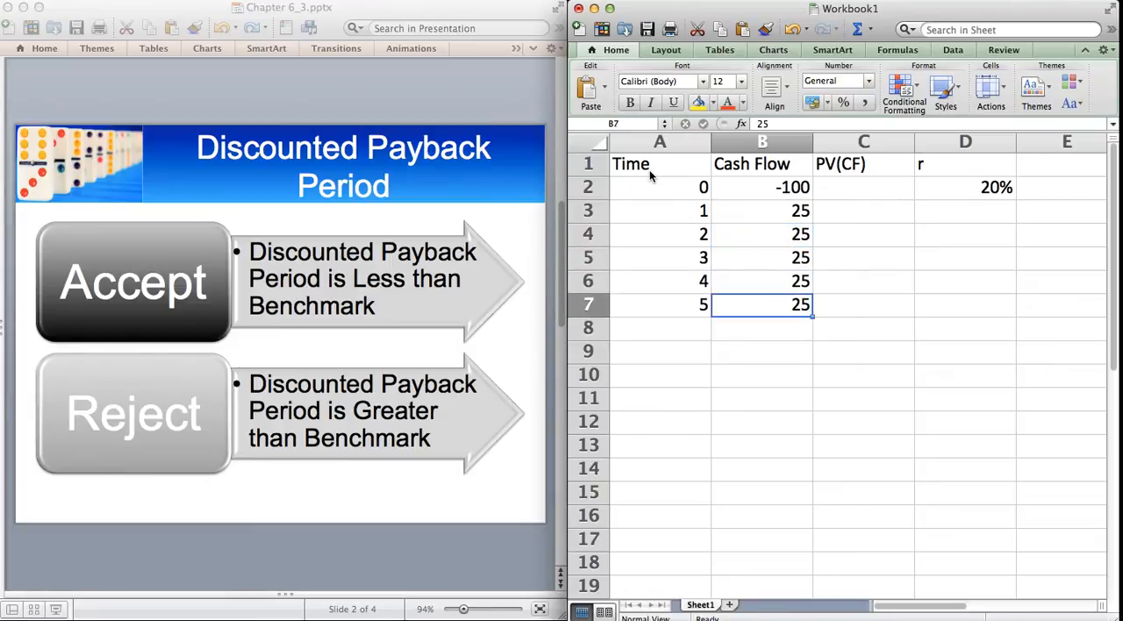
{"action": "left_click", "coordinate": [762, 351]}
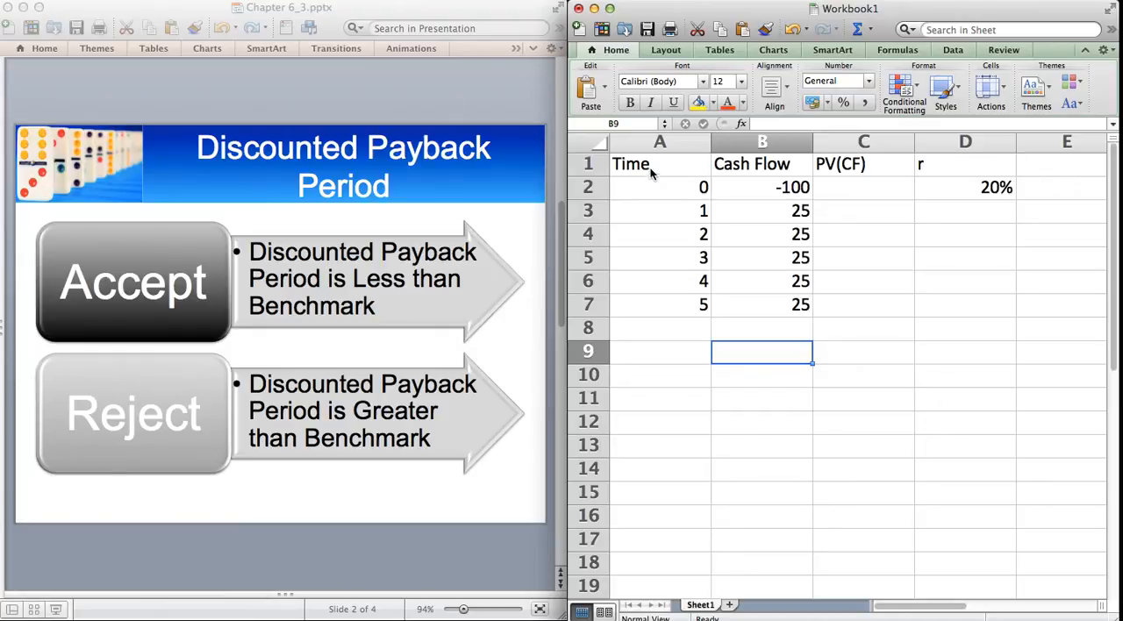
- Enter =B2/(1+$D$2)^A2 in C2 and fill it down to C7
{"action": "left_click", "coordinate": [864, 187]}
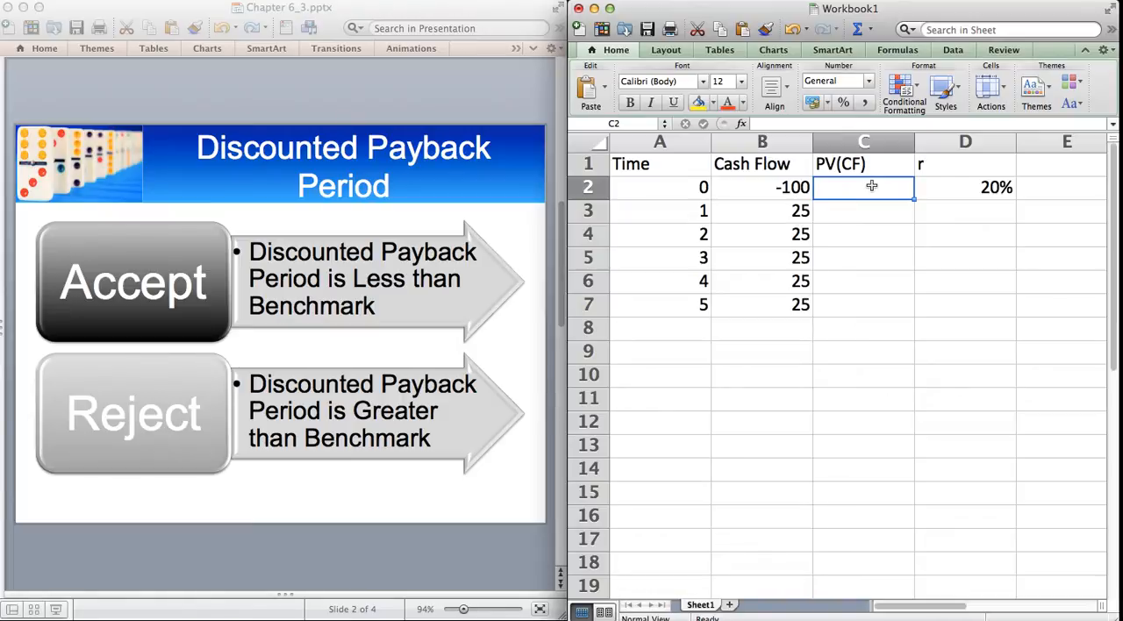
{"action": "type", "text": "-"}
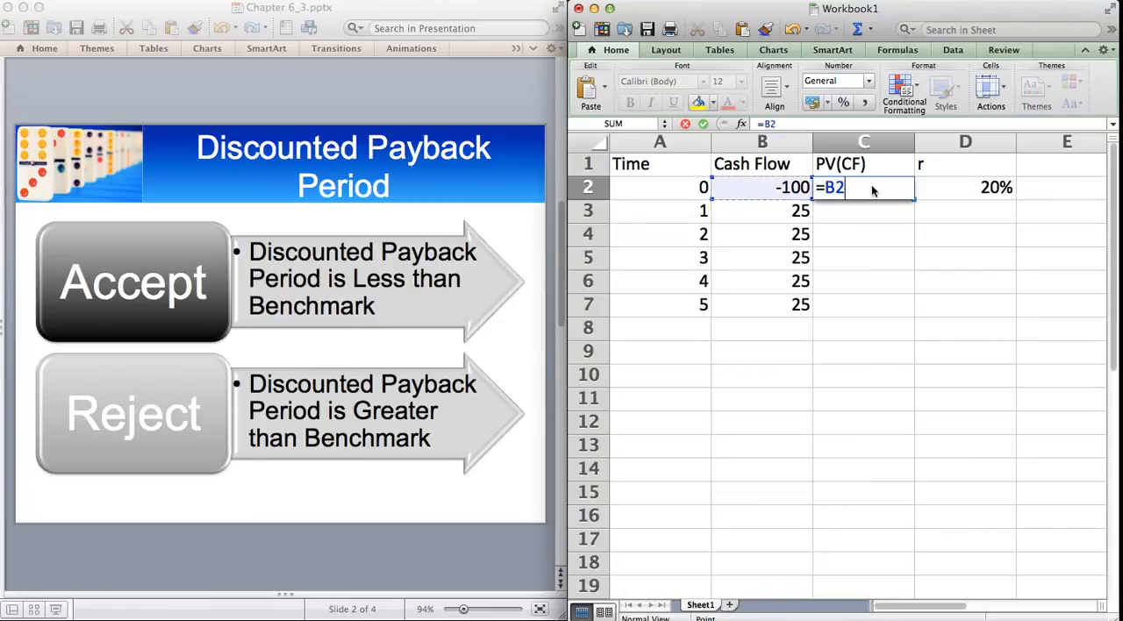
{"action": "type", "text": "/"}
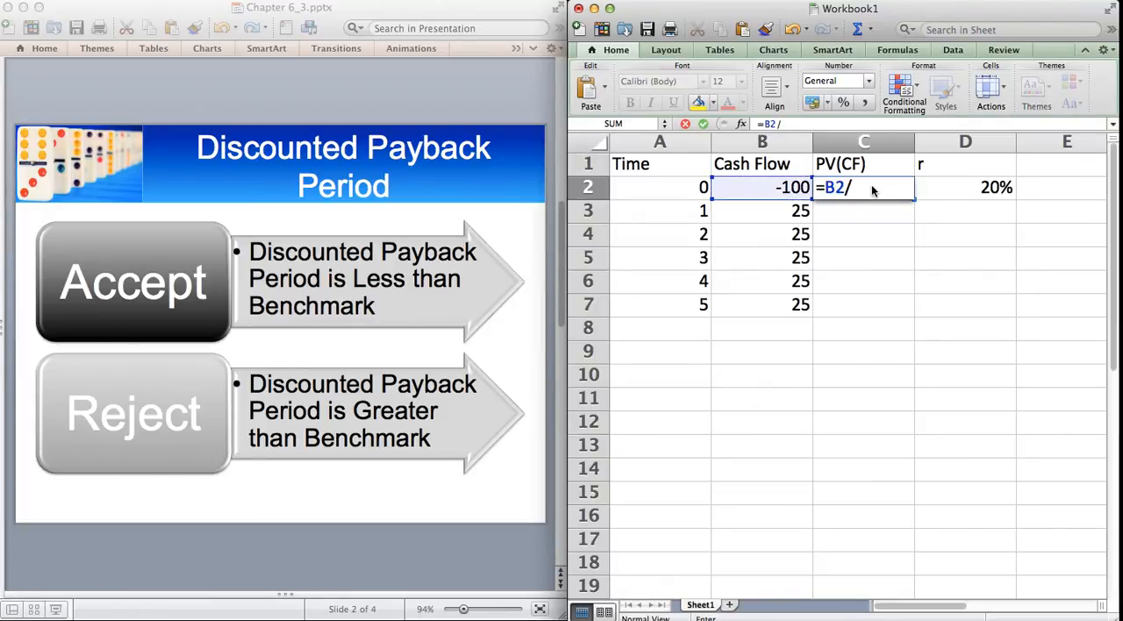
{"action": "type", "text": "(1+$D$2"}
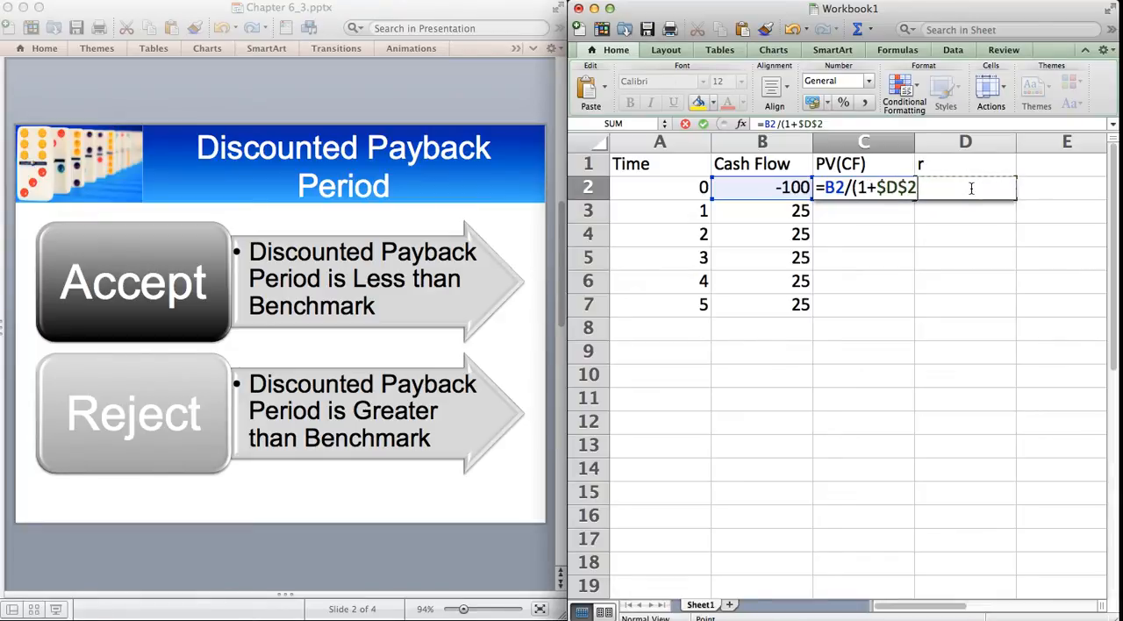
{"action": "type", "text": ")^A2"}
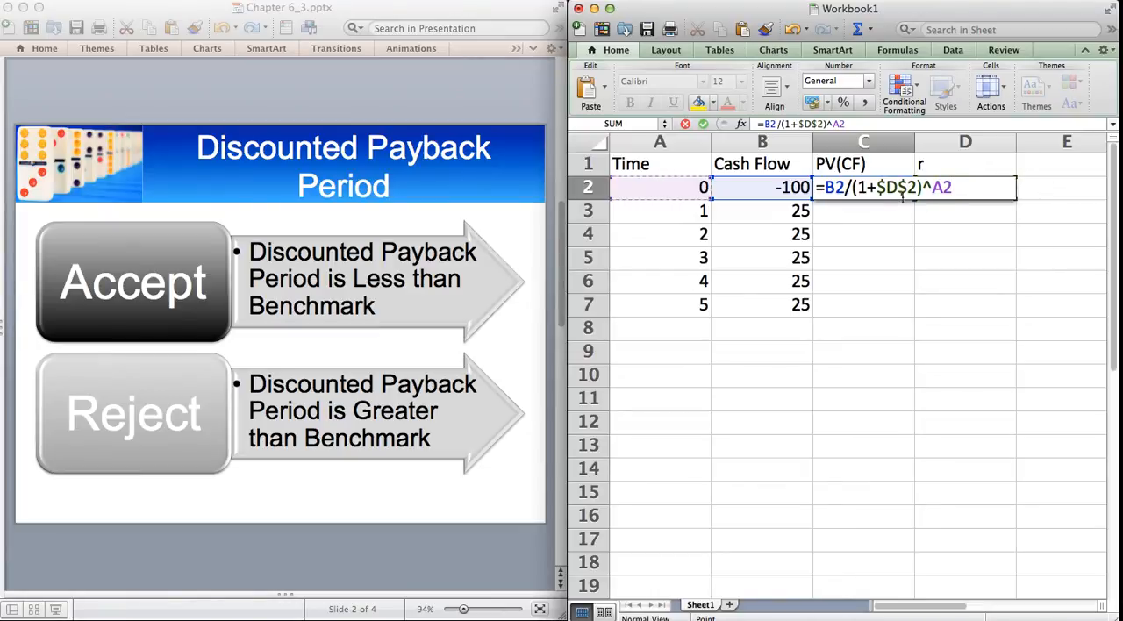
{"action": "key", "text": "Return"}
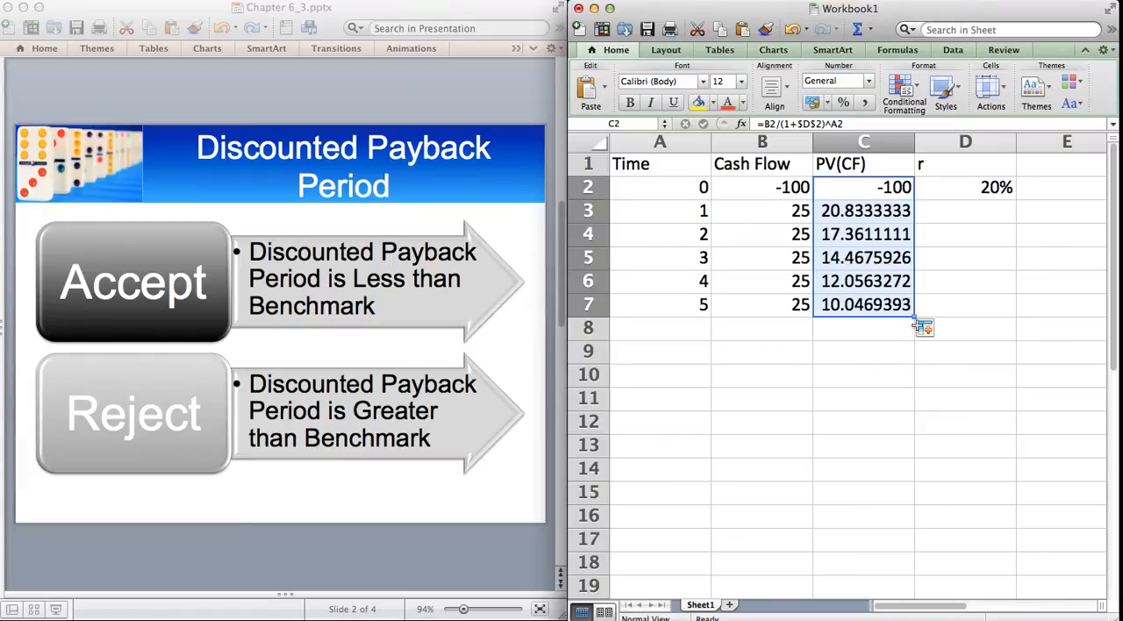
{"action": "mouse_move", "coordinate": [852, 348]}
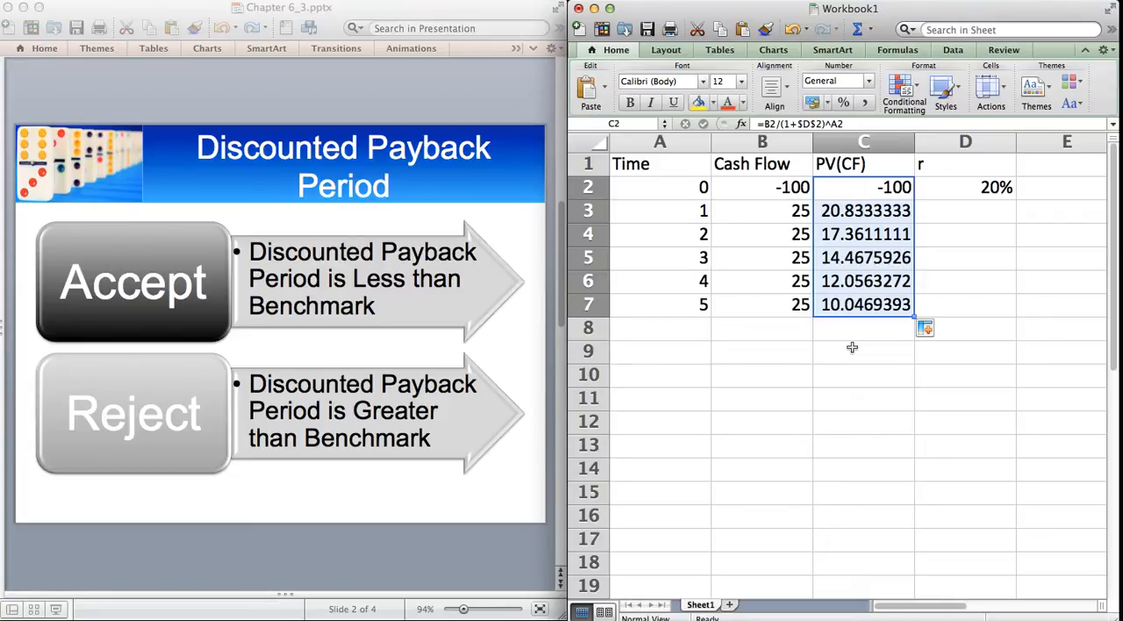
- Sum C3:C7 in C9 (74.77) and start a SUM over C2:C7 in C10
{"action": "left_click", "coordinate": [863, 350]}
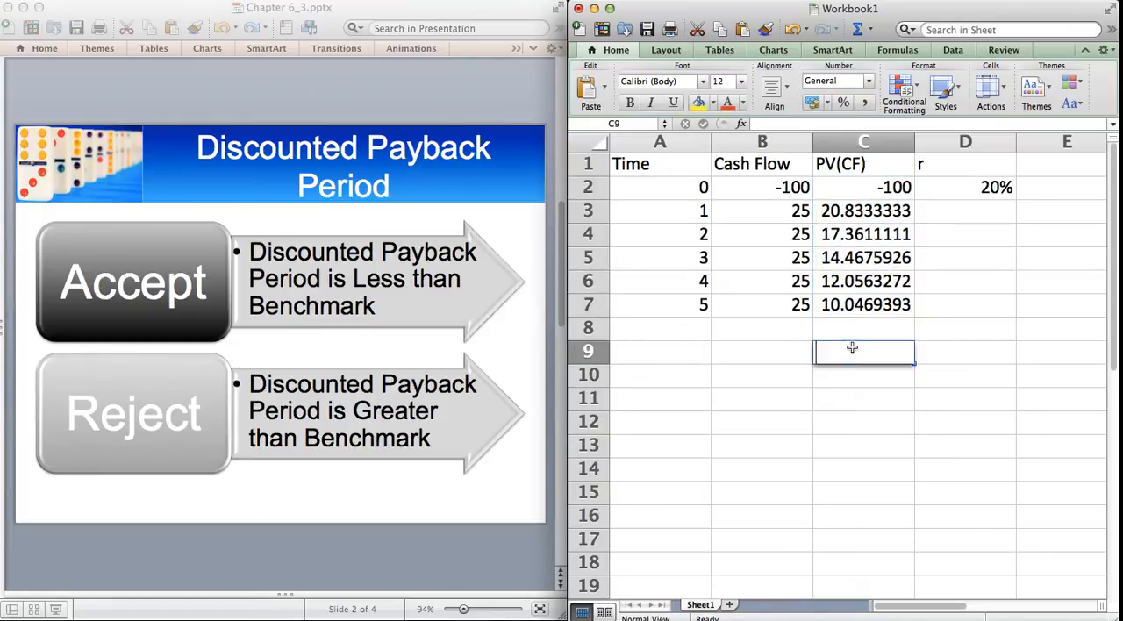
{"action": "type", "text": "=sum("}
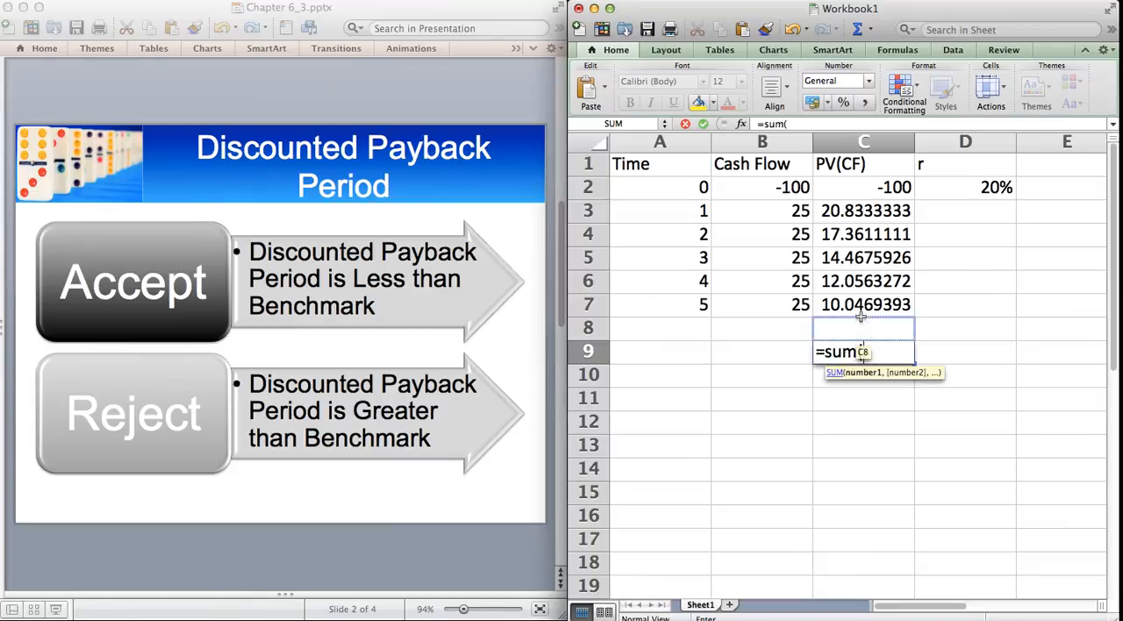
{"action": "left_click_drag", "start_coordinate": [864, 211], "coordinate": [865, 305]}
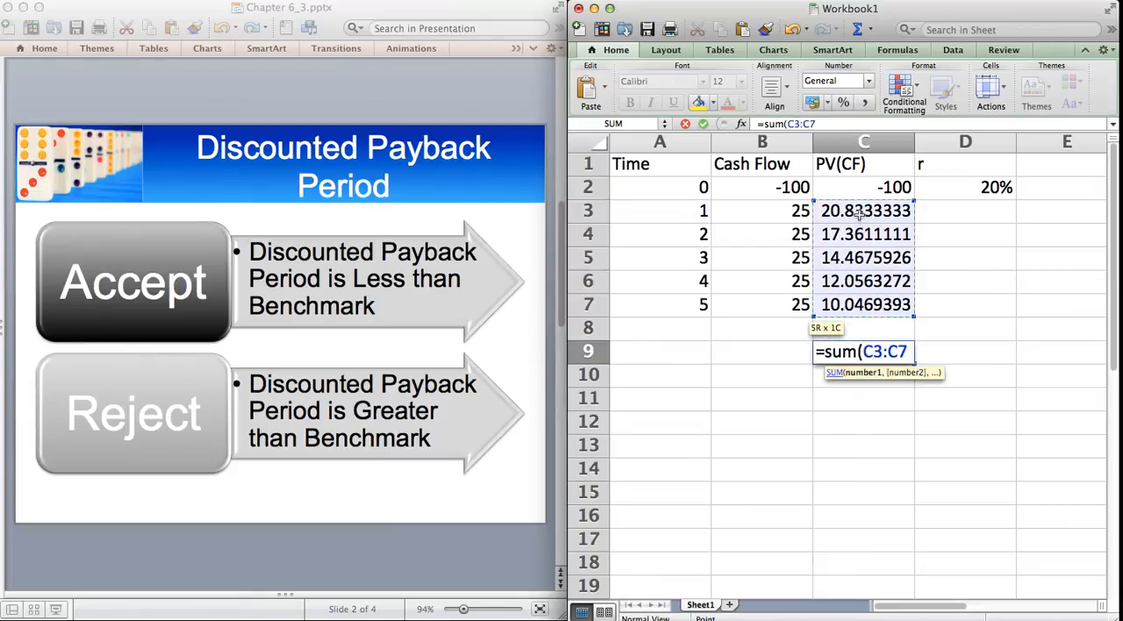
{"action": "key", "text": "Return"}
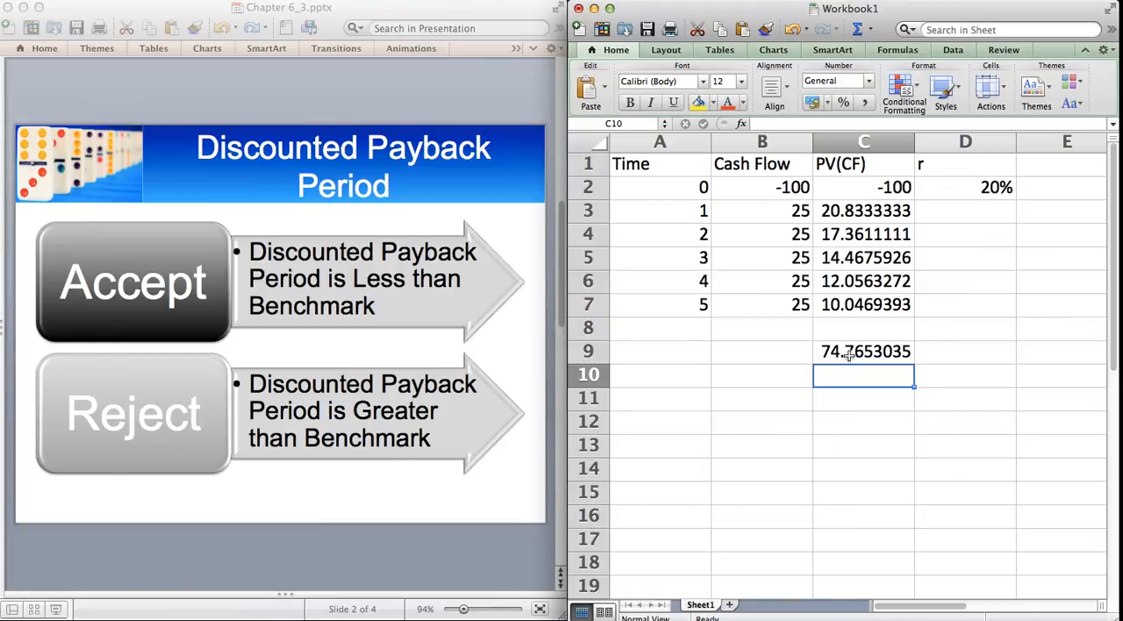
{"action": "mouse_move", "coordinate": [844, 275]}
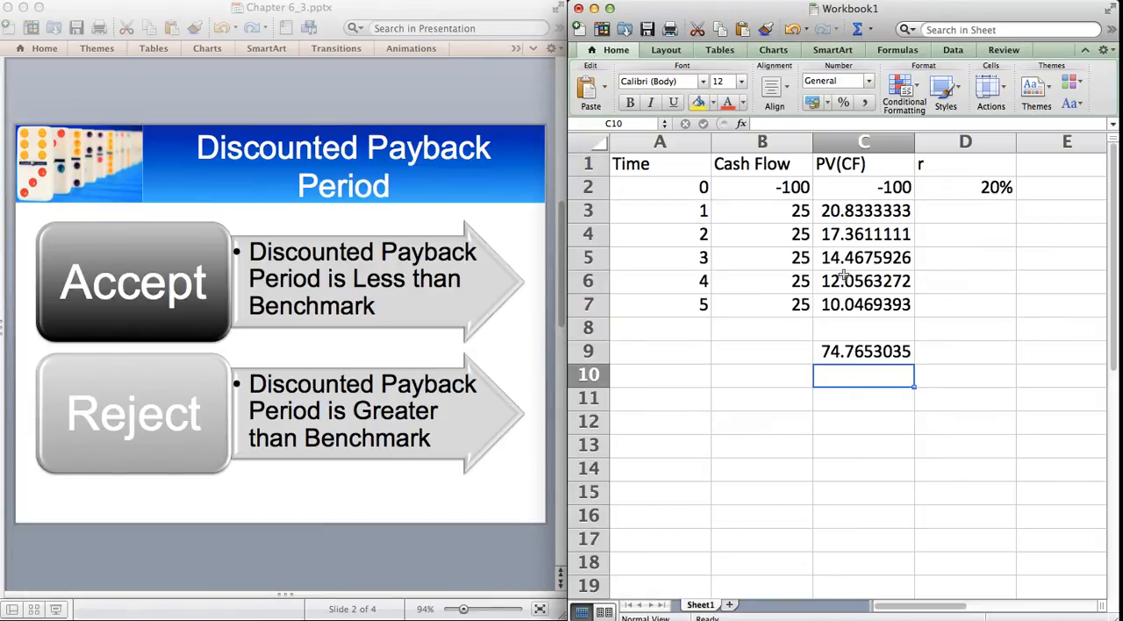
{"action": "mouse_move", "coordinate": [848, 336]}
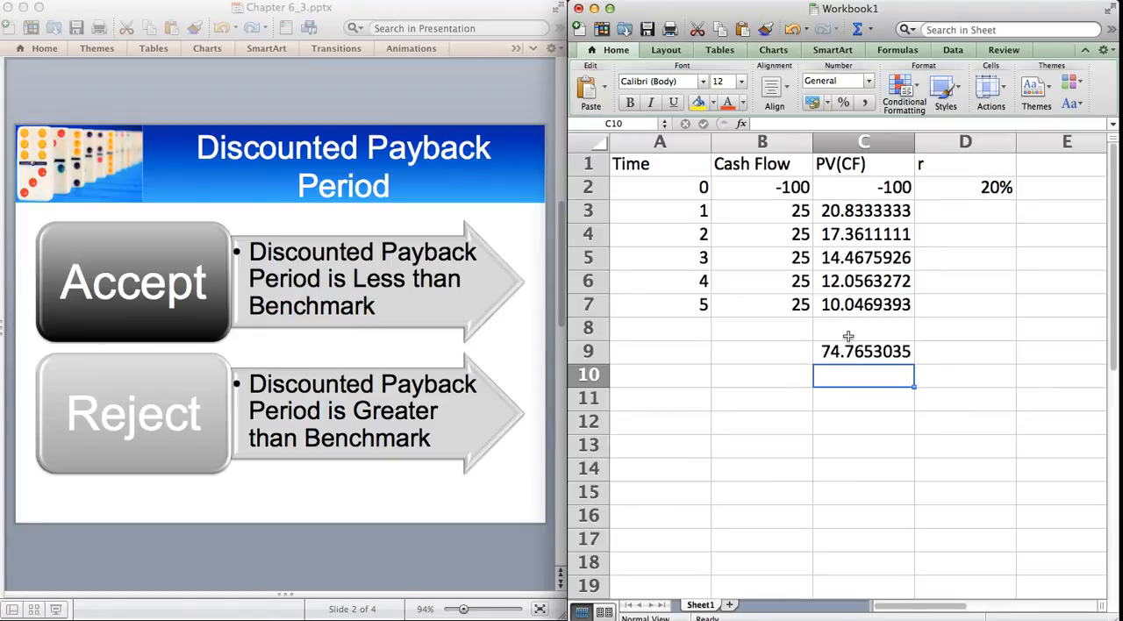
{"action": "type", "text": "="}
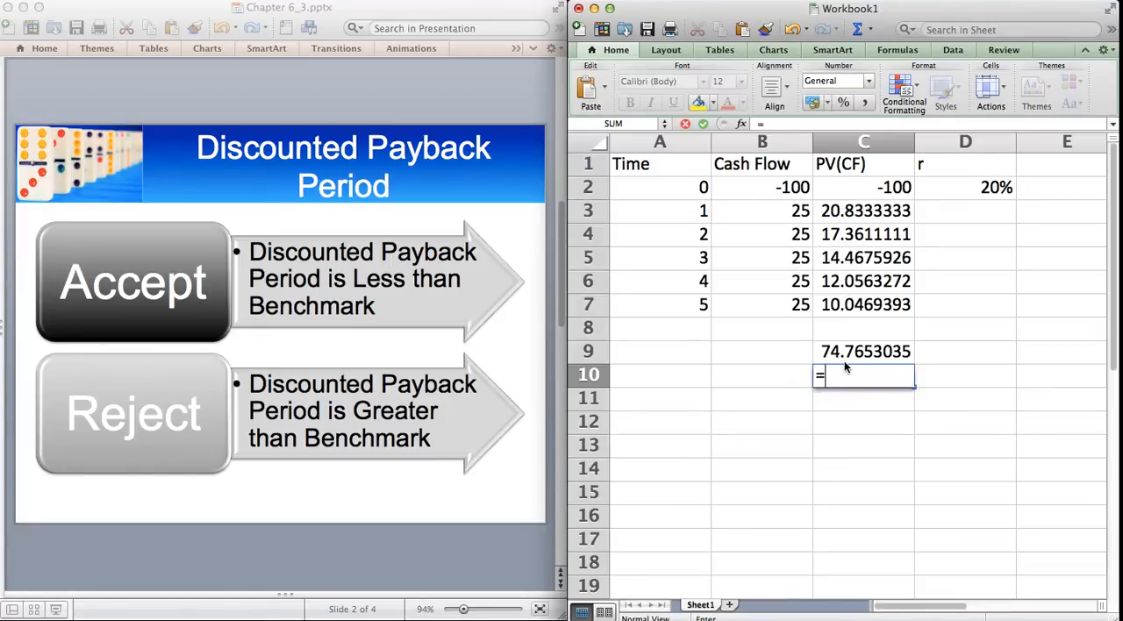
{"action": "type", "text": "sum(C2:C7"}
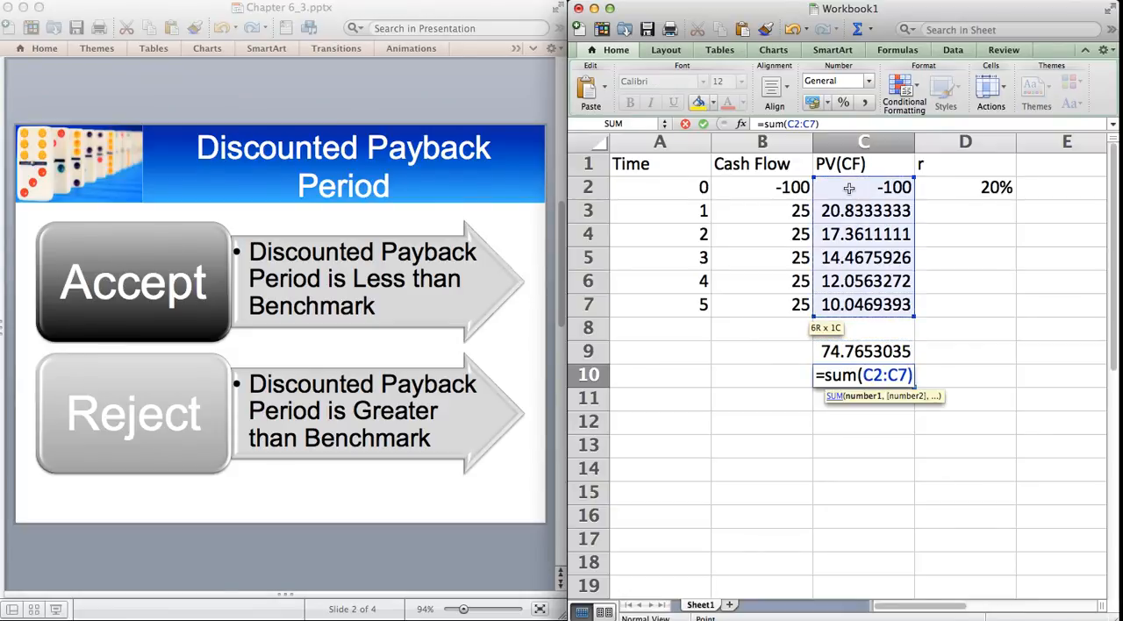
- Confirm the C10 total, label it NPV in B10, and check its formula
{"action": "key", "text": "Return"}
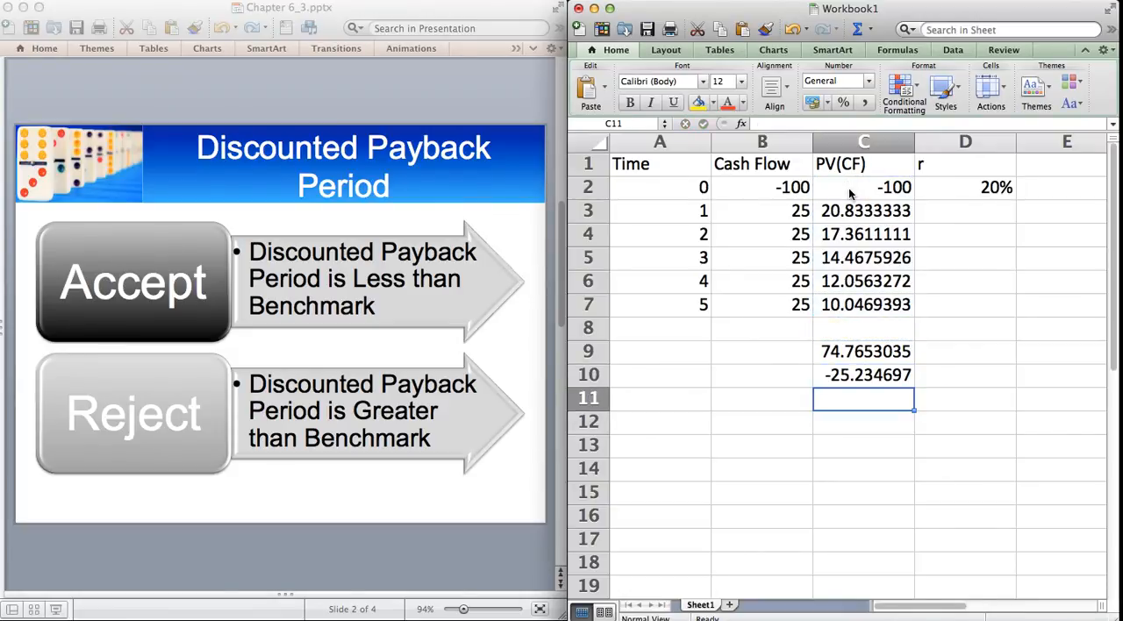
{"action": "left_click", "coordinate": [761, 374]}
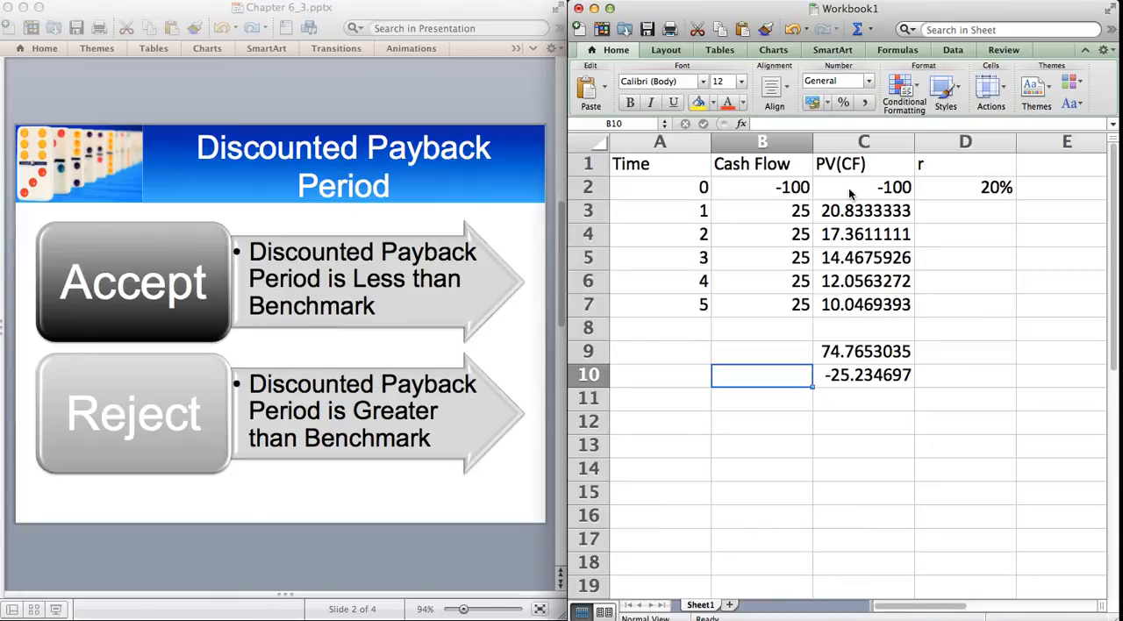
{"action": "left_click", "coordinate": [864, 374]}
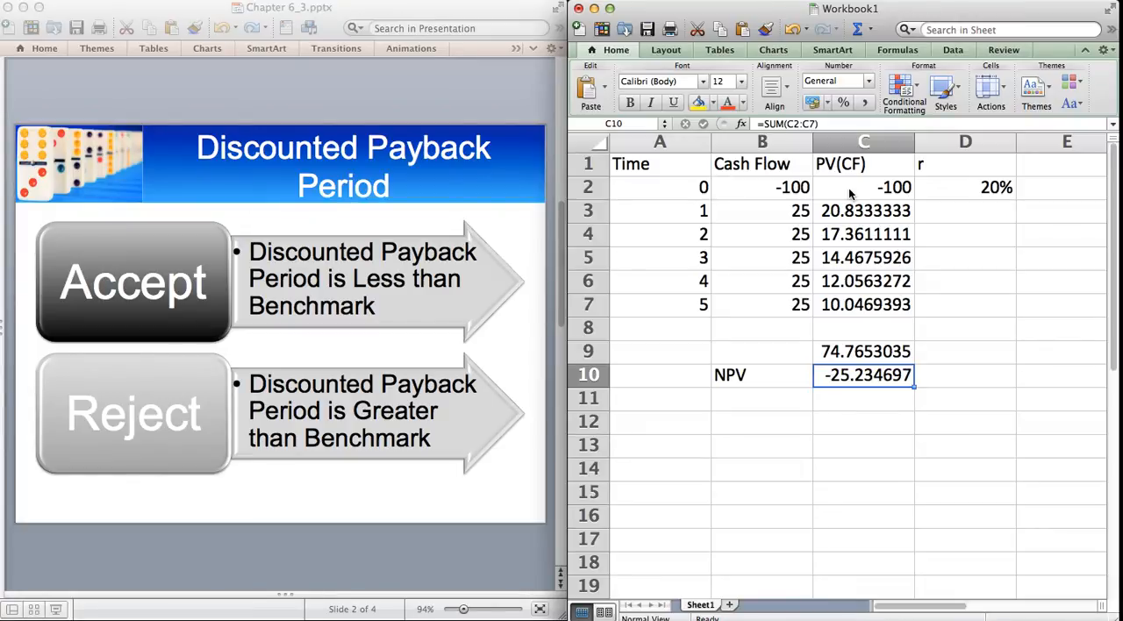
{"action": "left_click", "coordinate": [965, 187]}
{"action": "type", "text": "10"}
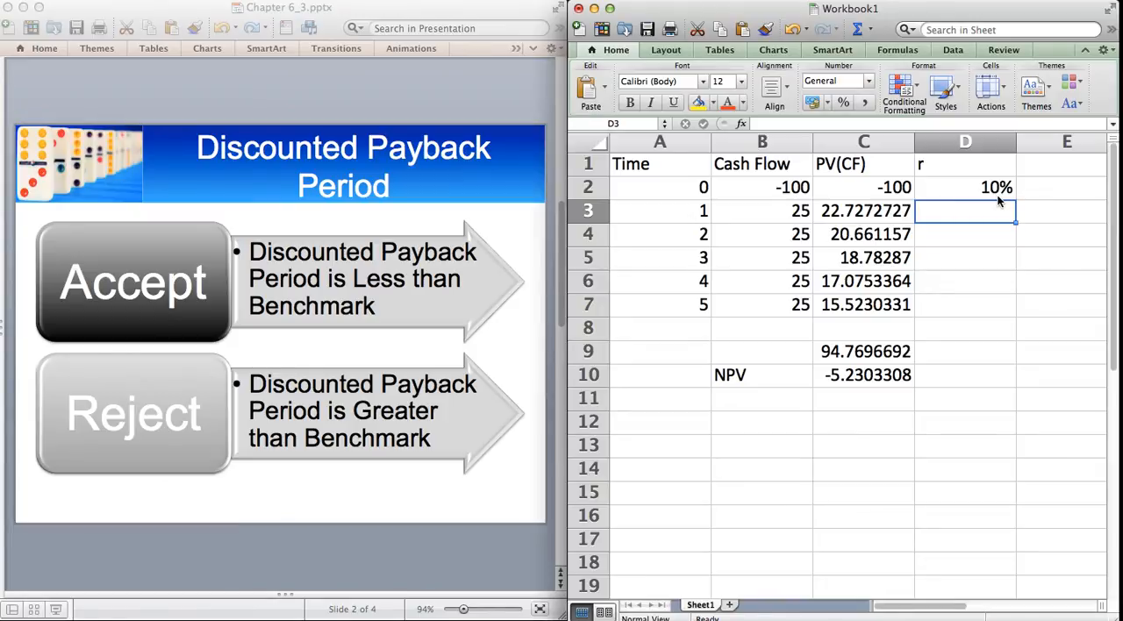
{"action": "mouse_move", "coordinate": [873, 386]}
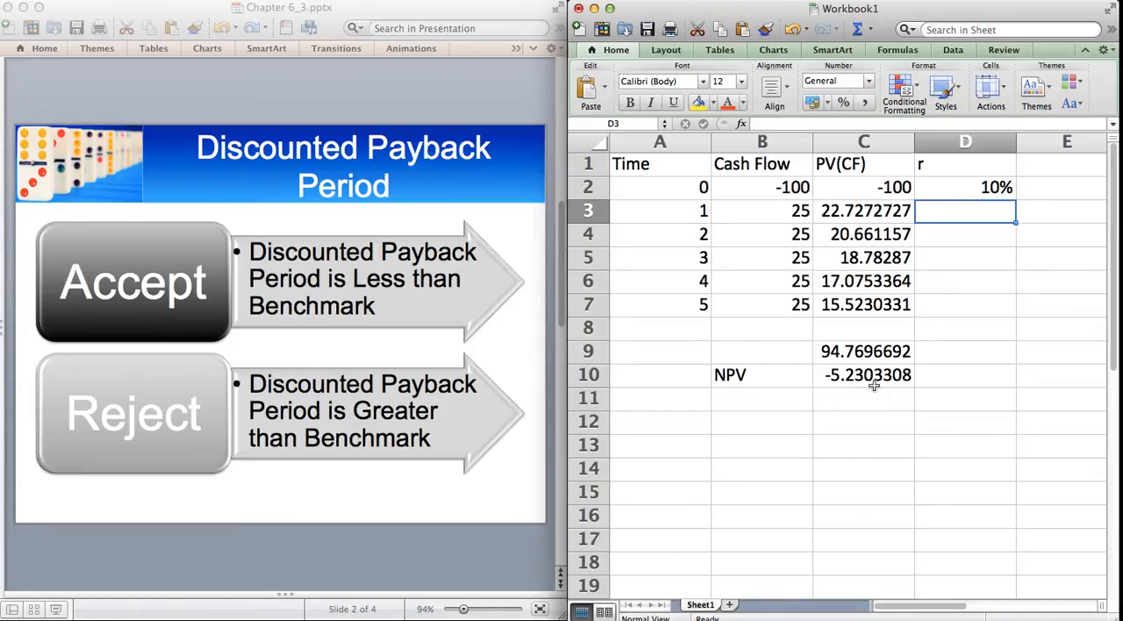
{"action": "mouse_move", "coordinate": [850, 222]}
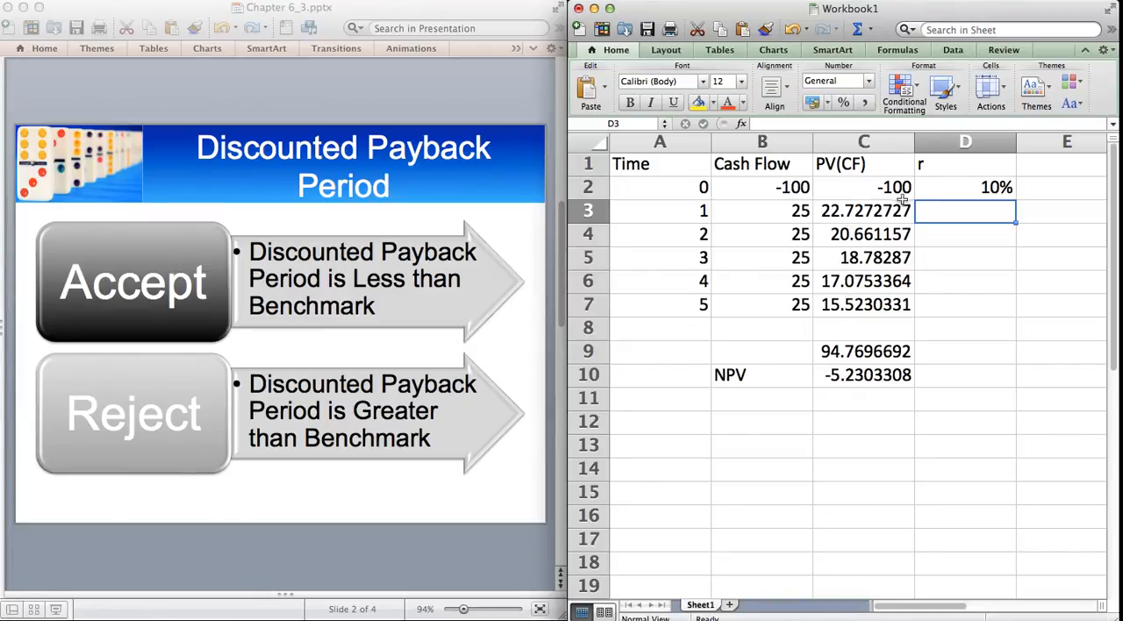
- Change the rate in D2 to 5%
{"action": "left_click", "coordinate": [966, 187]}
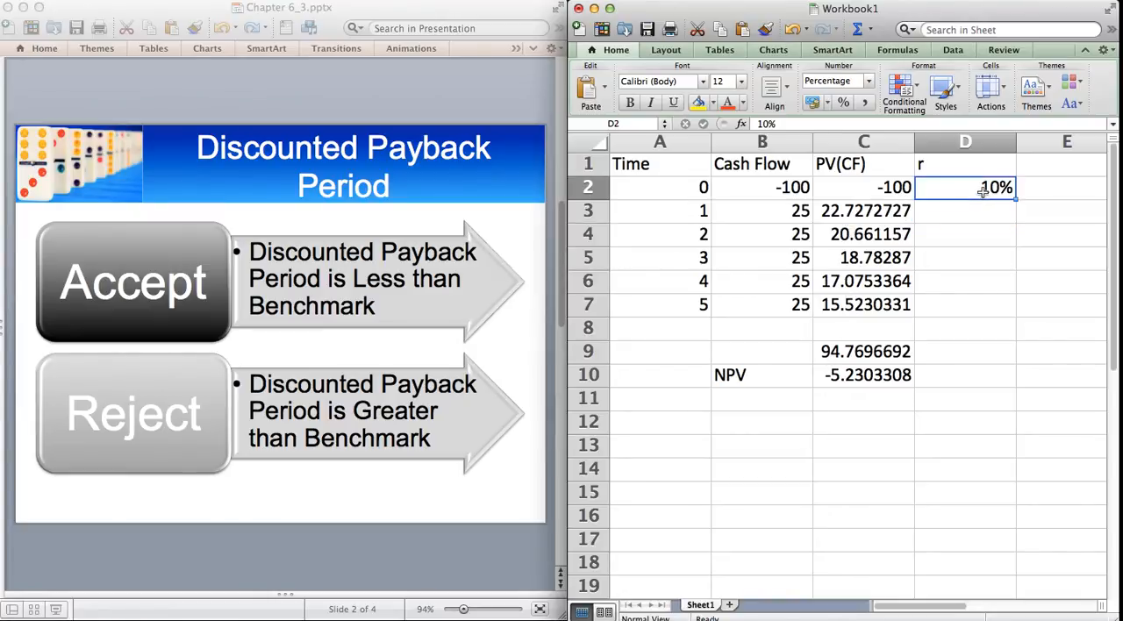
{"action": "type", "text": "5%"}
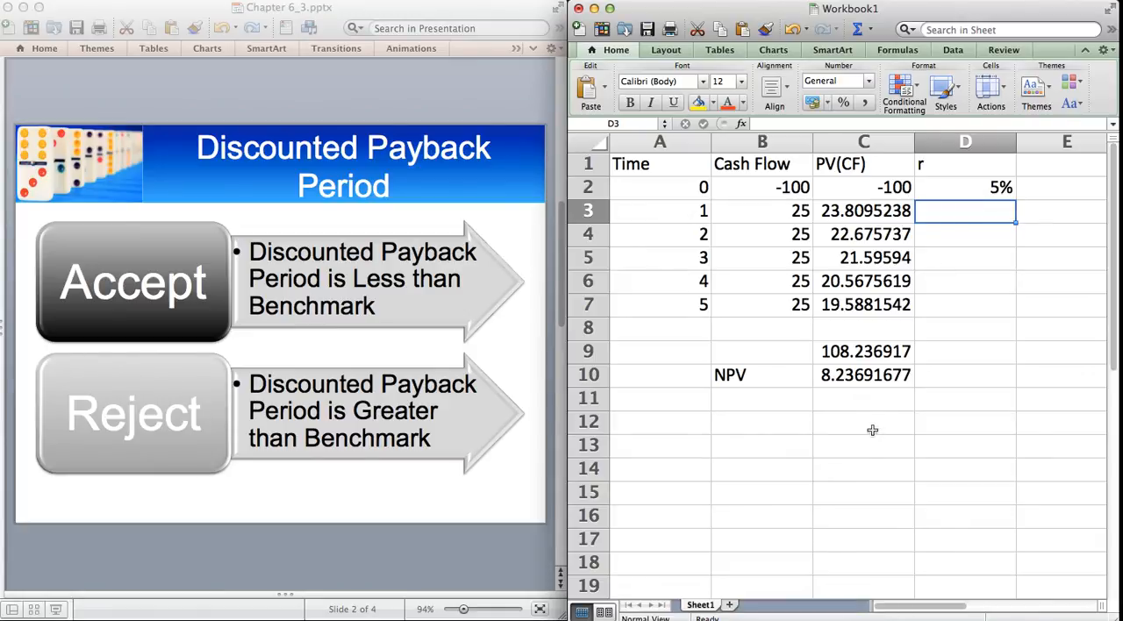
- Sum the year 1–4 present values C3:C6 in C12
{"action": "type", "text": "=sum("}
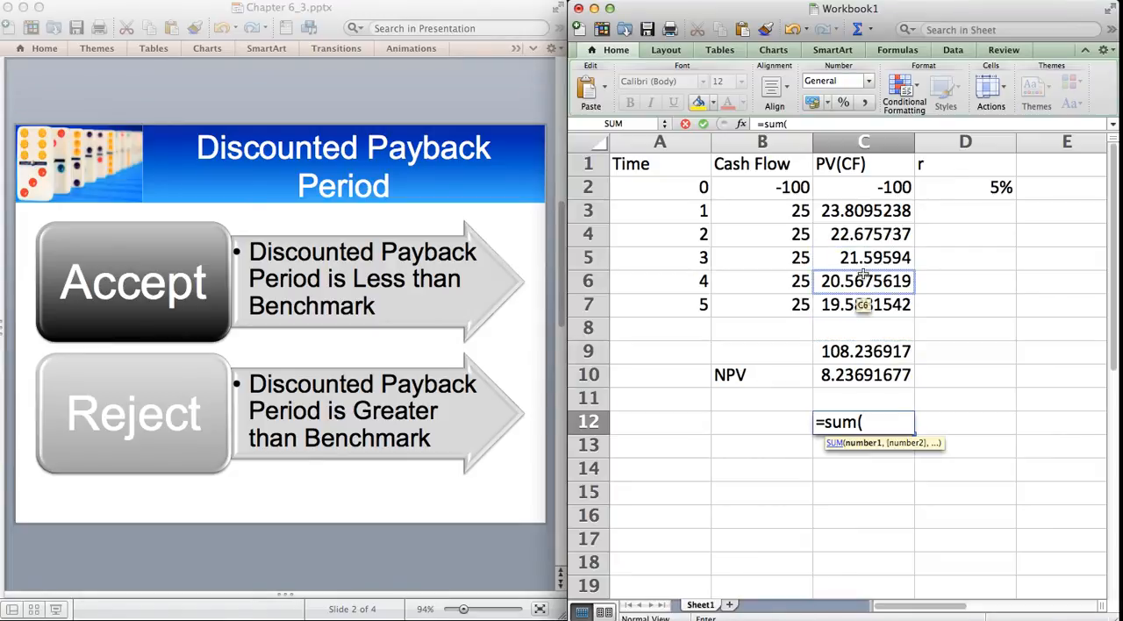
{"action": "left_click_drag", "start_coordinate": [864, 211], "coordinate": [864, 281]}
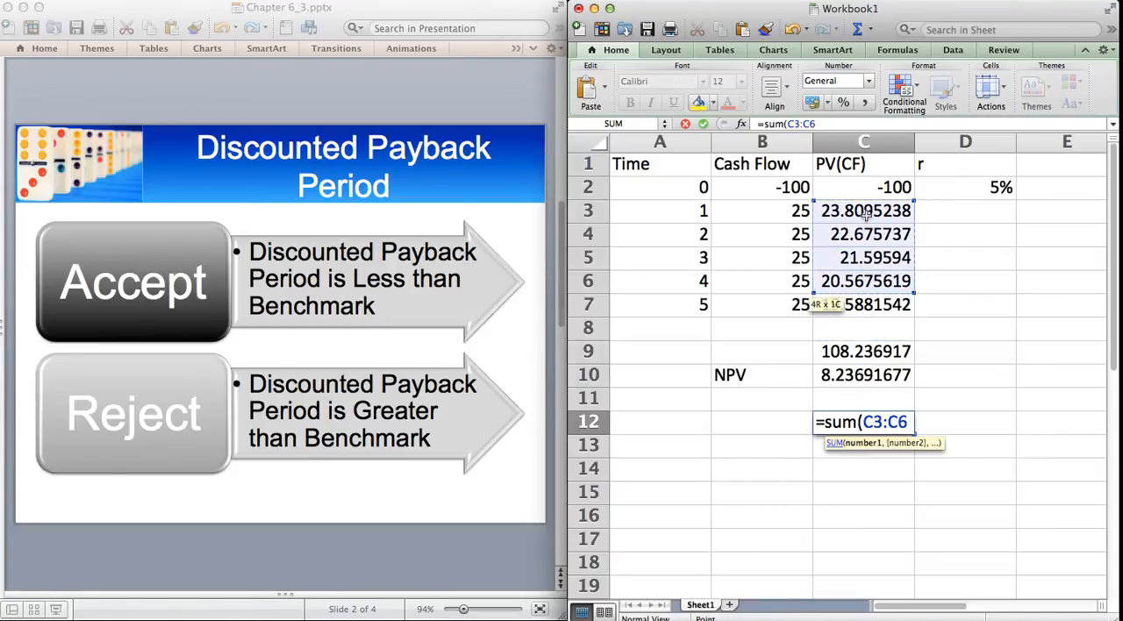
{"action": "key", "text": "Return"}
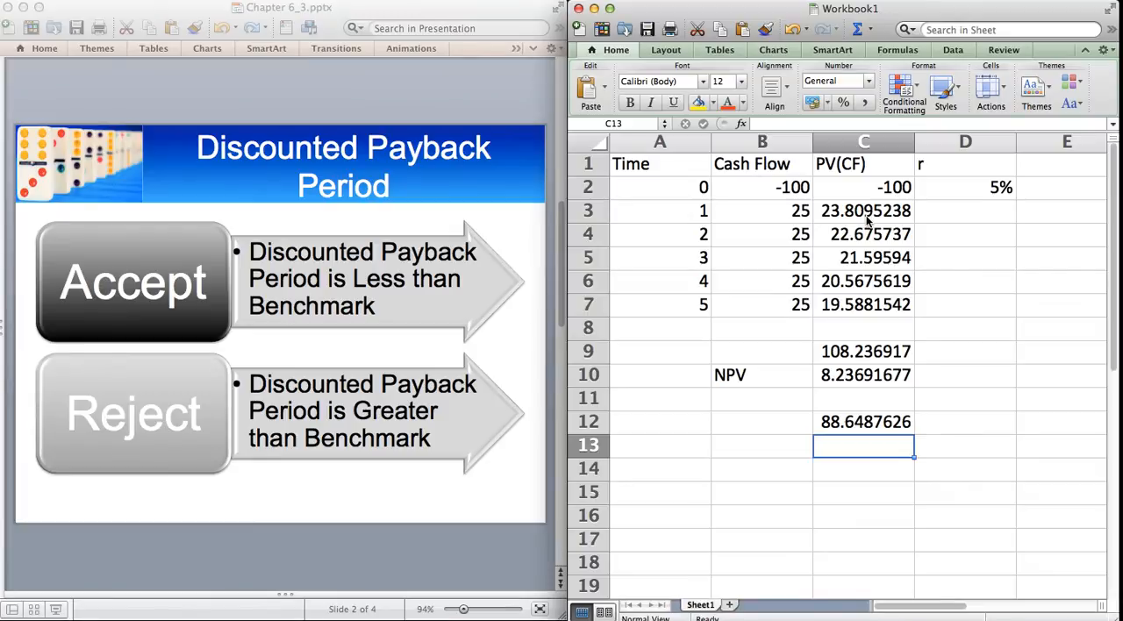
- Compute the shortfall =100-C12 in C13 and its fraction =C13/C7 in C14
{"action": "type", "text": "=100-"}
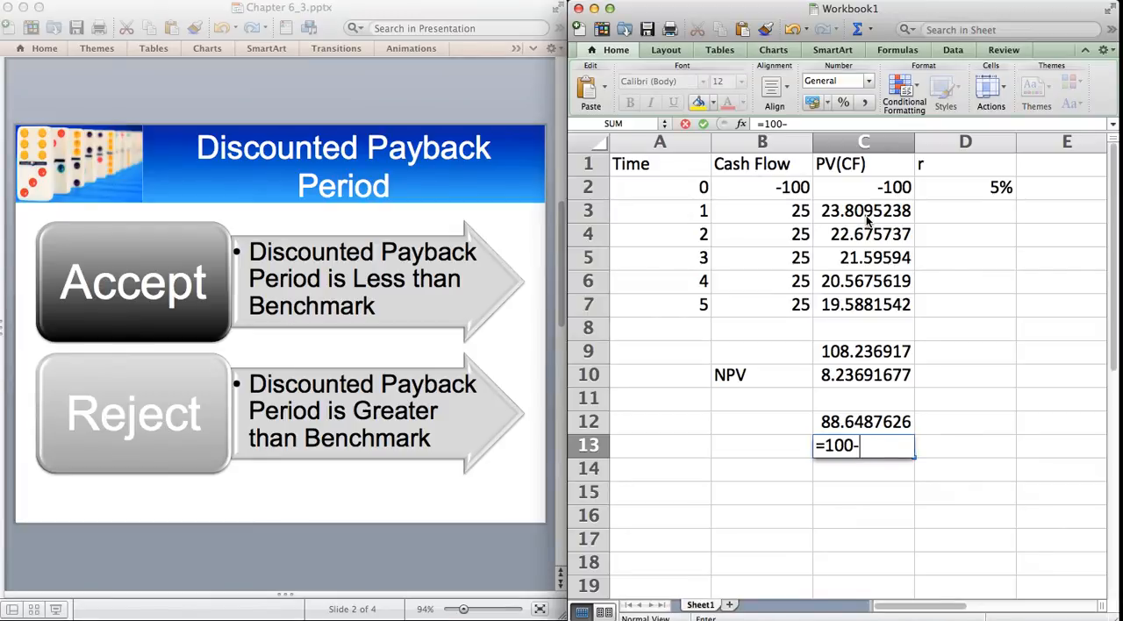
{"action": "key", "text": "Return"}
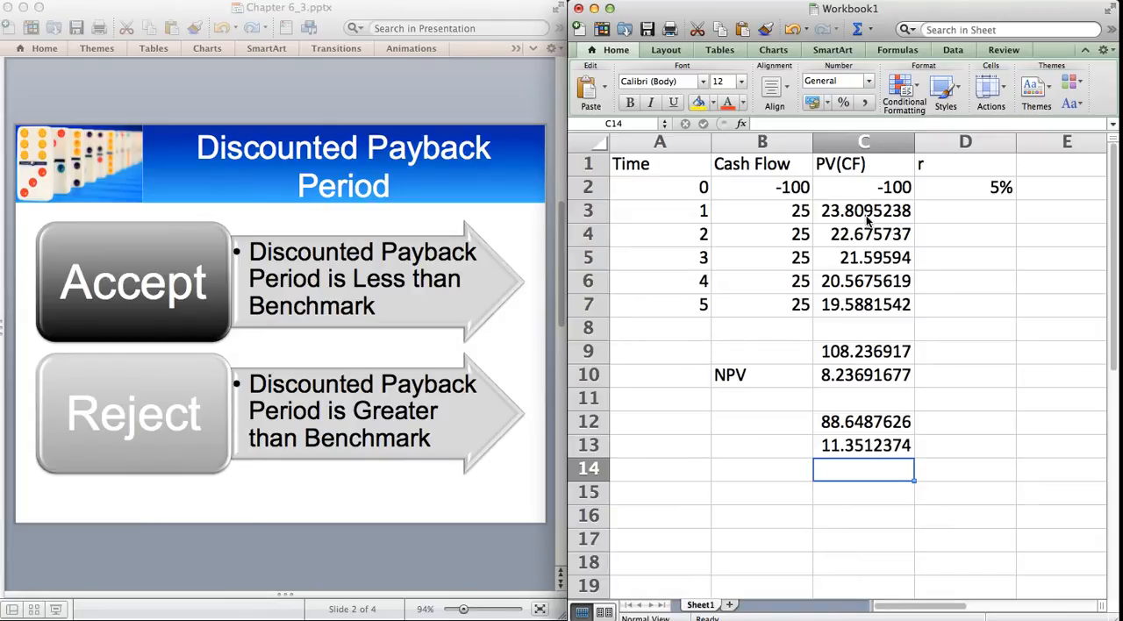
{"action": "type", "text": "=C13/"}
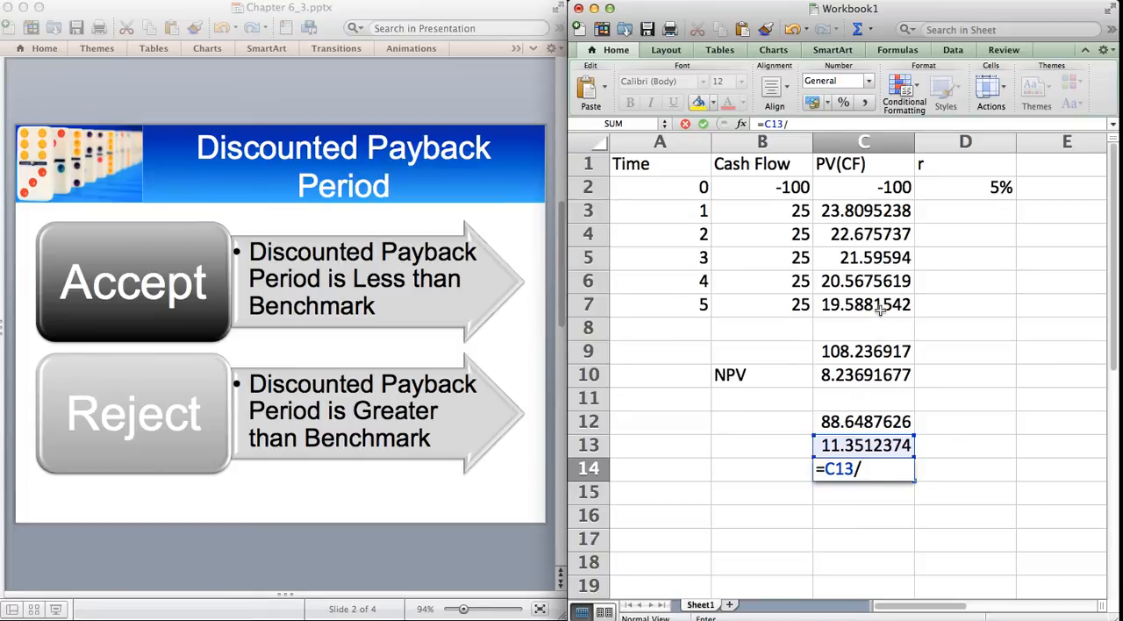
{"action": "left_click", "coordinate": [864, 304]}
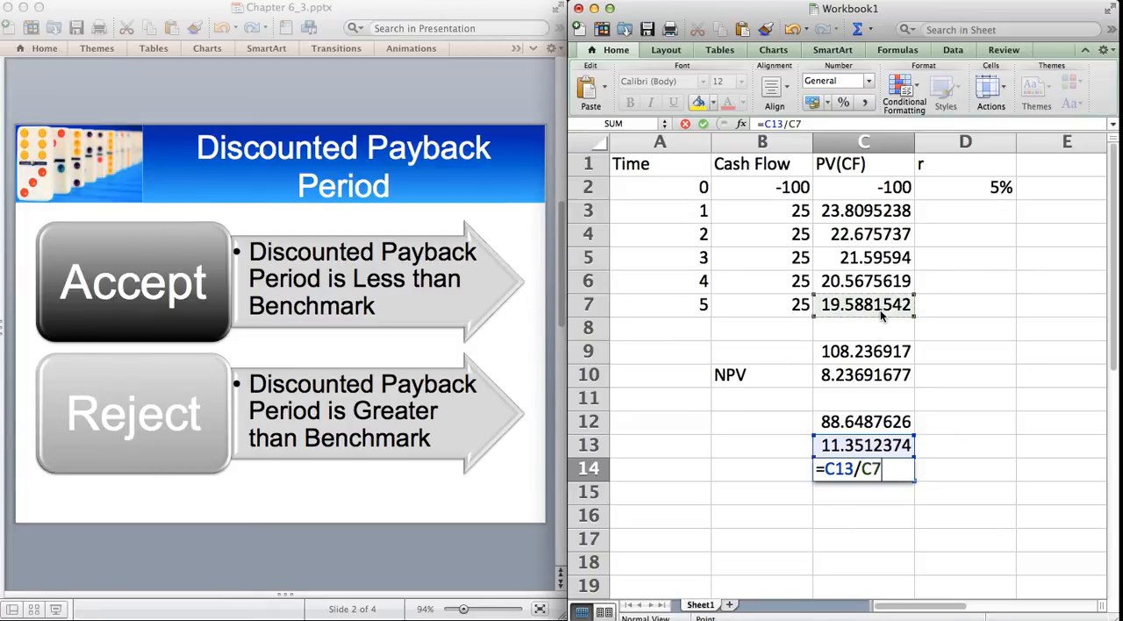
{"action": "key", "text": "Return"}
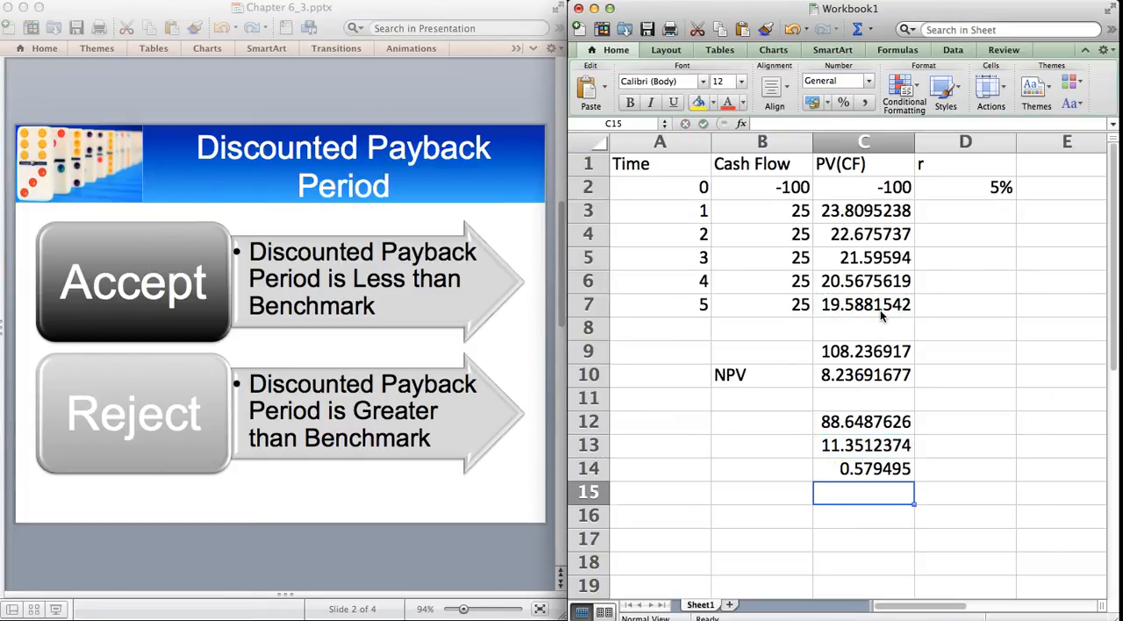
- Enter 'Discounted Payback Period' in B15 and '4.57 years' in C16
{"action": "left_click", "coordinate": [761, 492]}
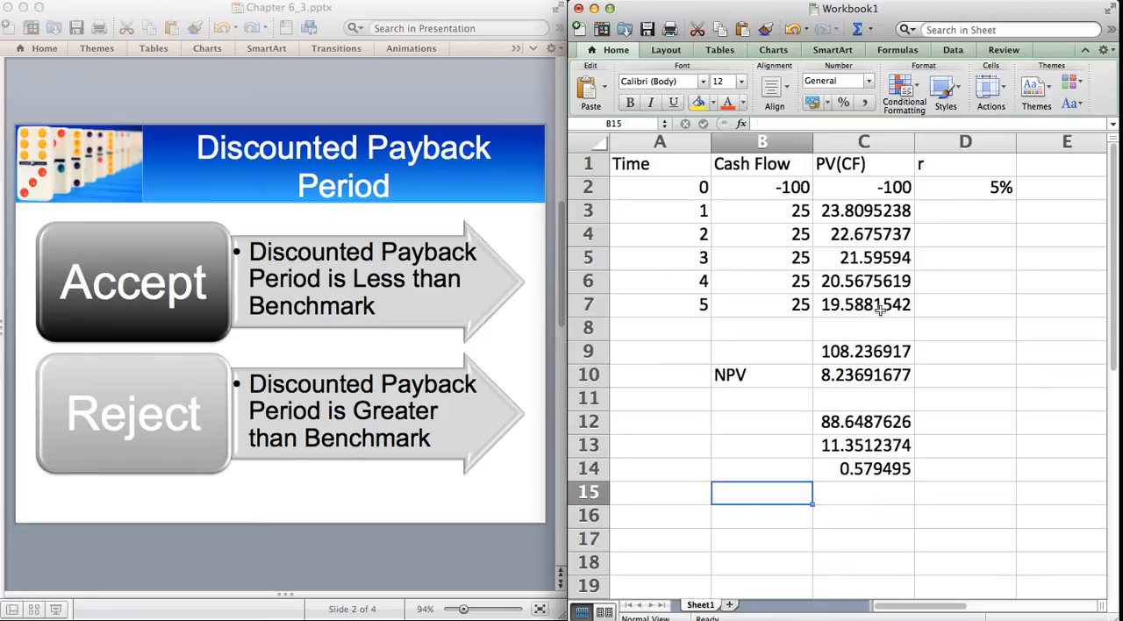
{"action": "type", "text": "Discounted"}
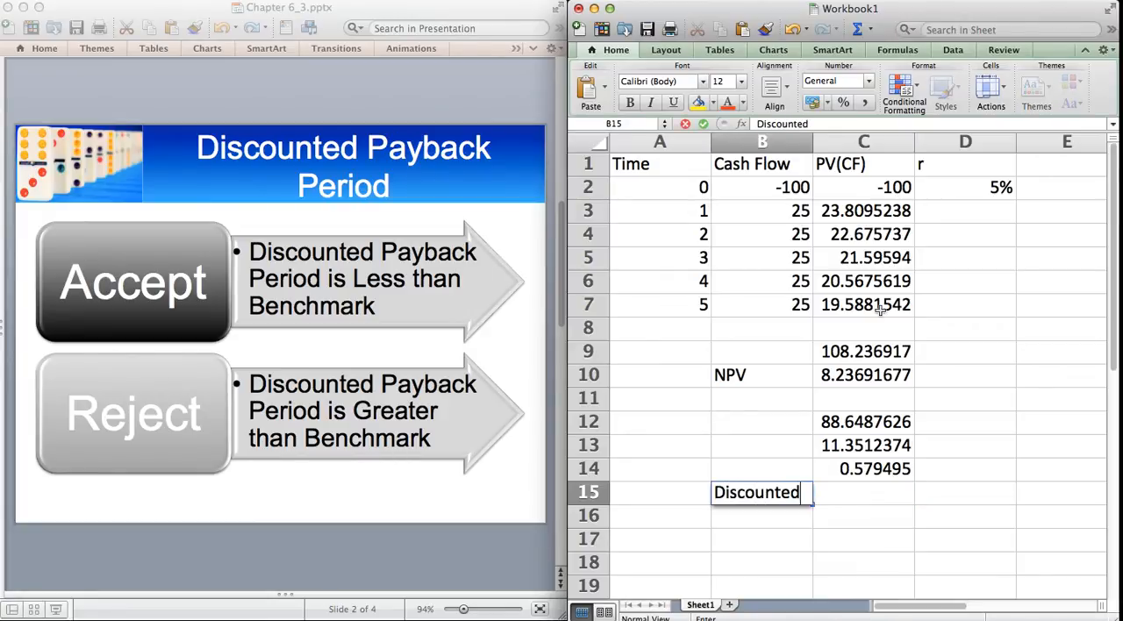
{"action": "type", "text": "Payback Period"}
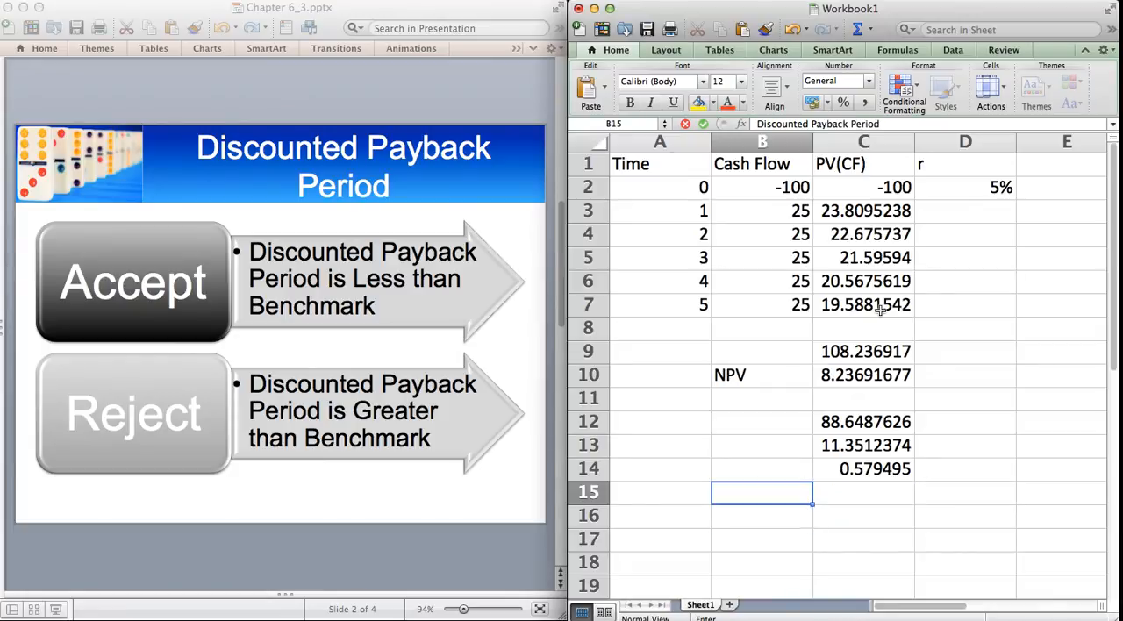
{"action": "type", "text": "4"}
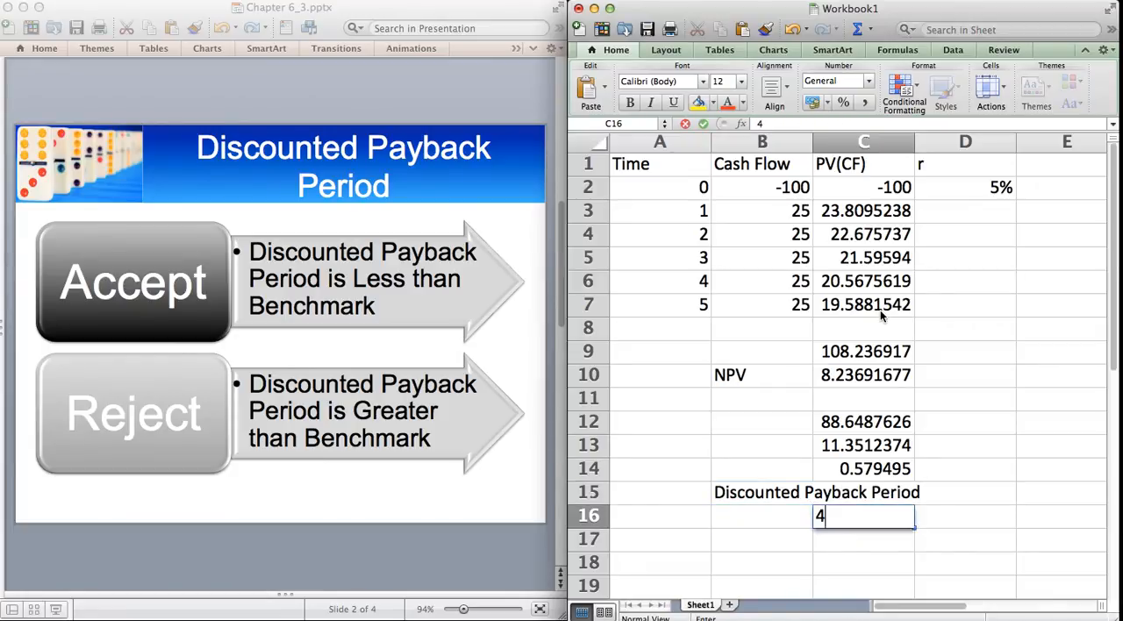
{"action": "type", "text": ".57 yea"}
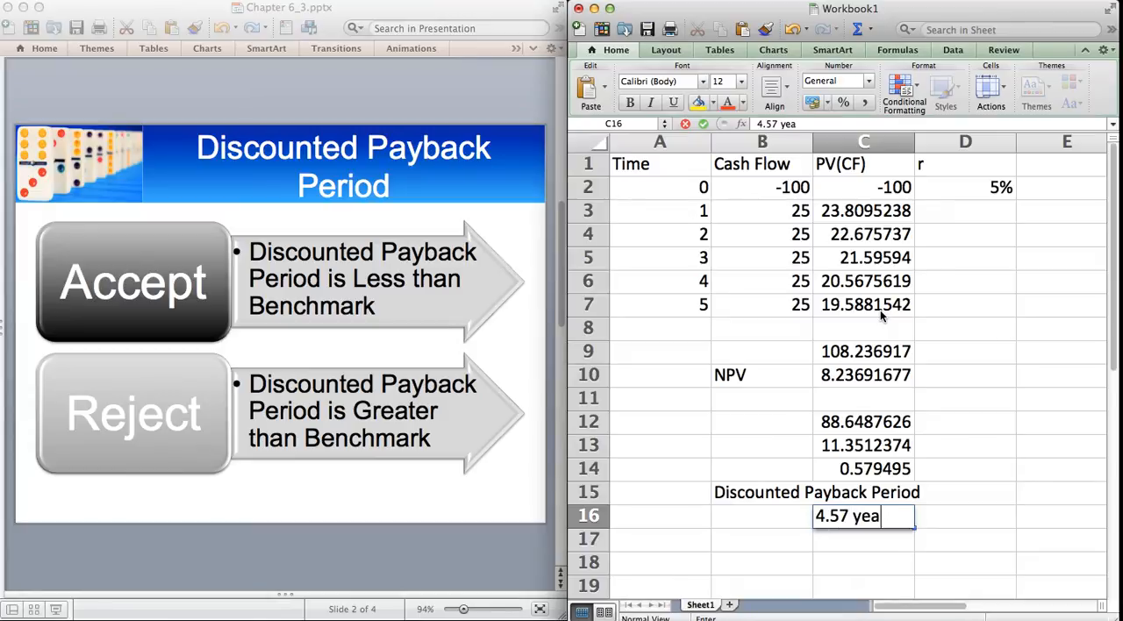
{"action": "key", "text": "Return"}
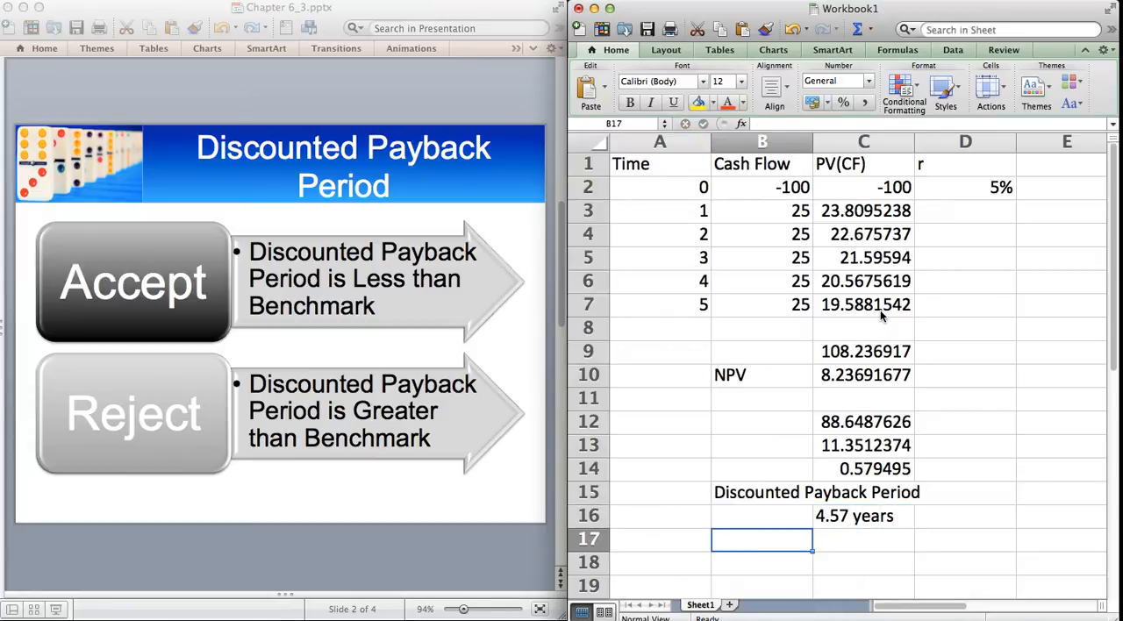
- Enter 'Payback Period' in B17 and '4 years' in C18
{"action": "type", "text": "Payback"}
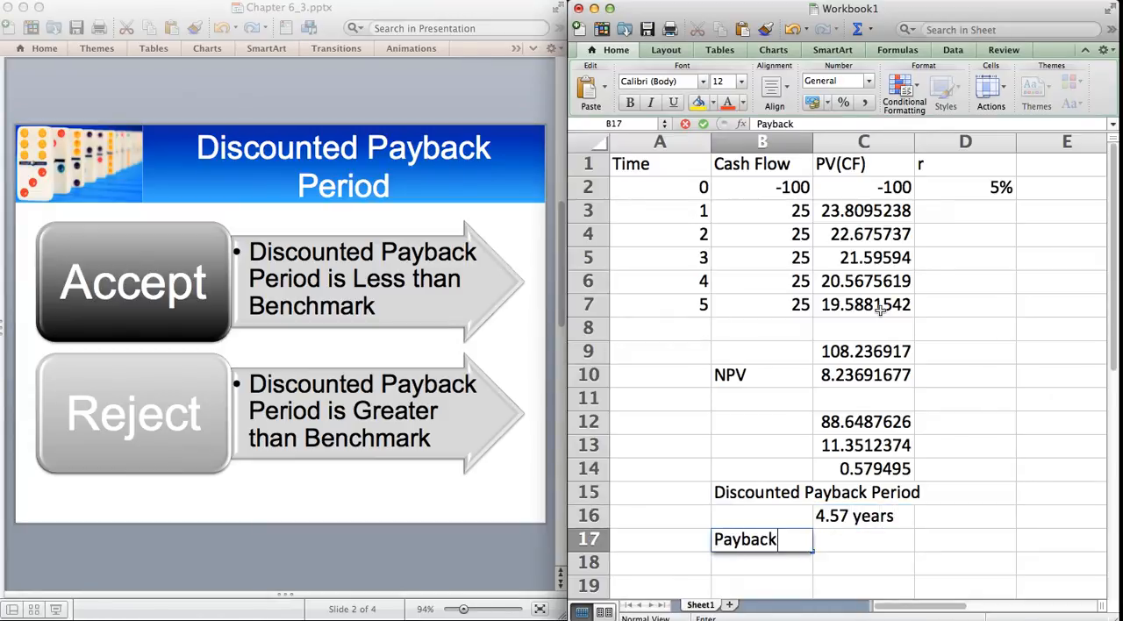
{"action": "type", "text": "Period"}
{"action": "left_click", "coordinate": [864, 563]}
{"action": "type", "text": "4"}
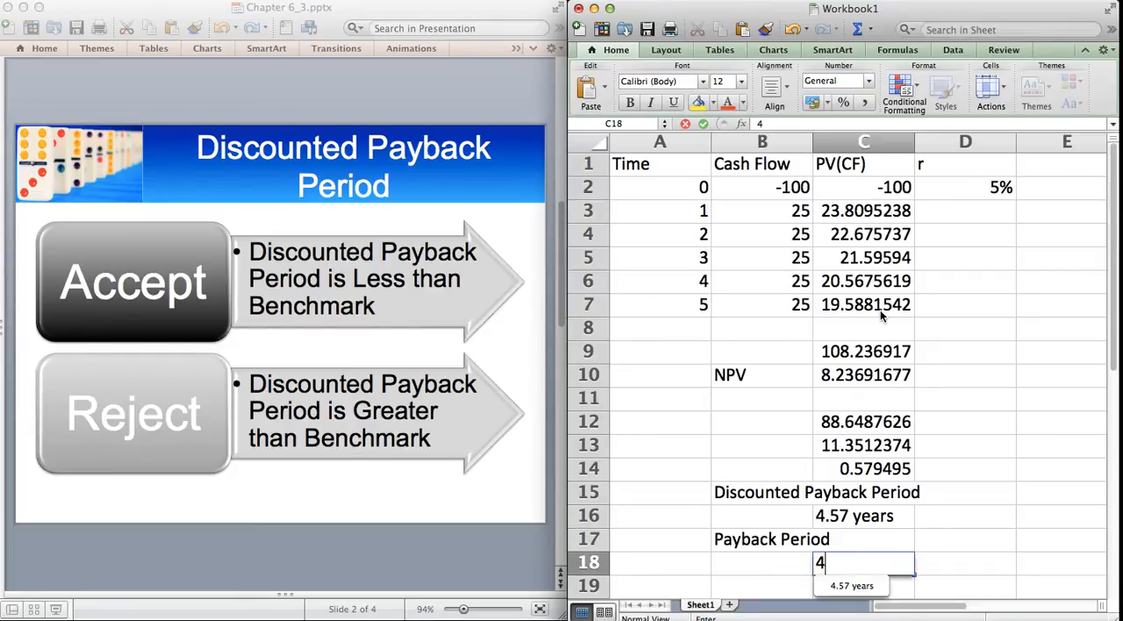
{"action": "type", "text": "years"}
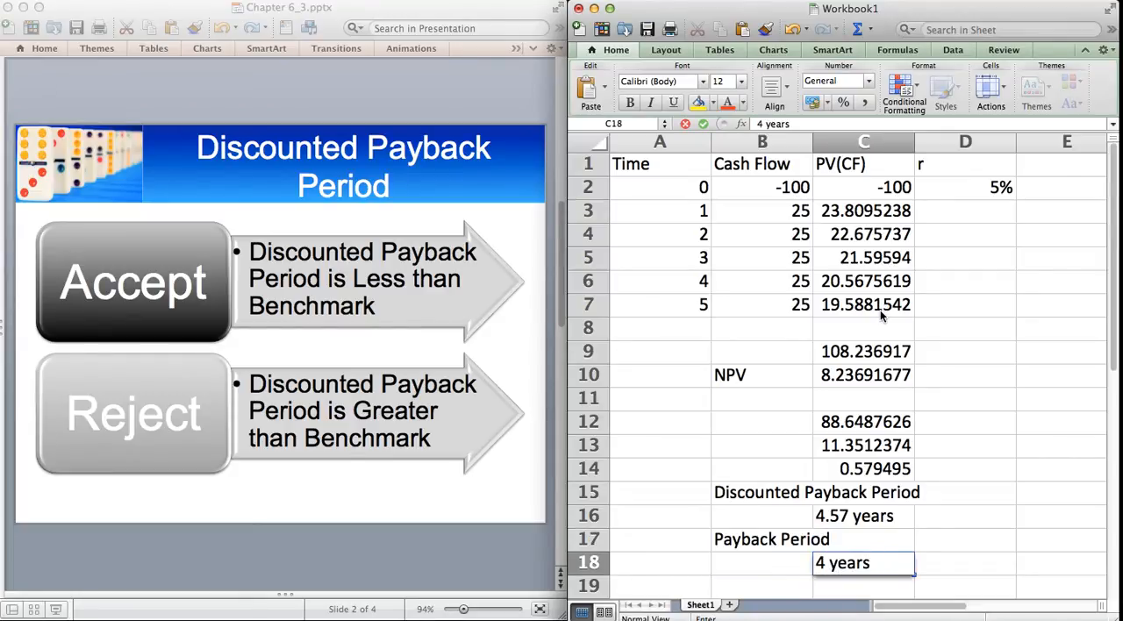
{"action": "key", "text": "Return"}
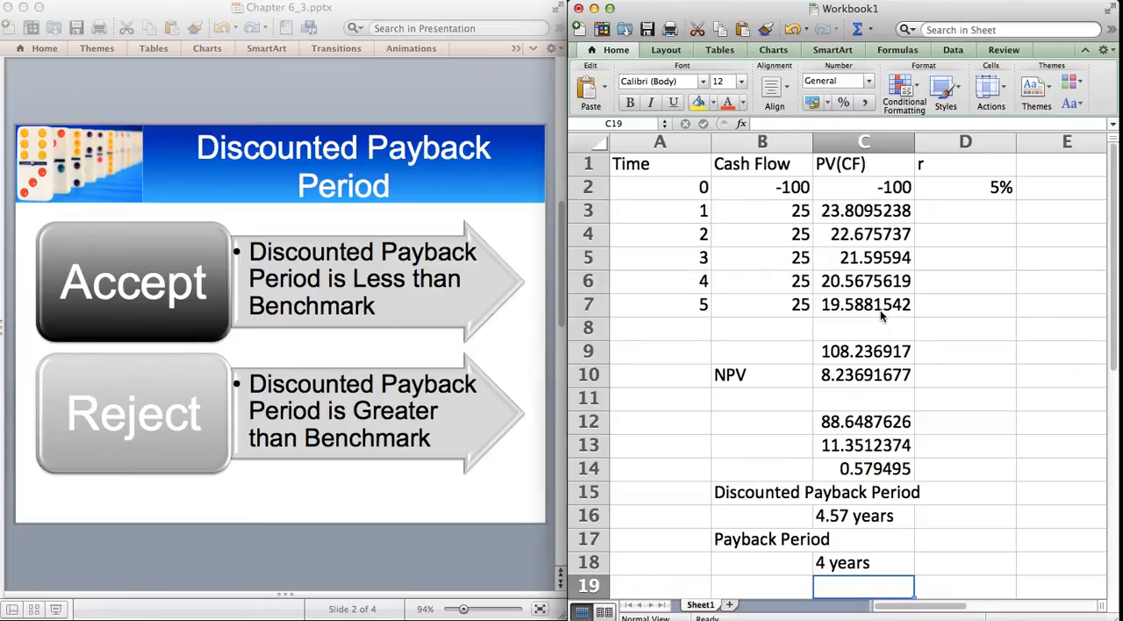
{"action": "mouse_move", "coordinate": [775, 225]}
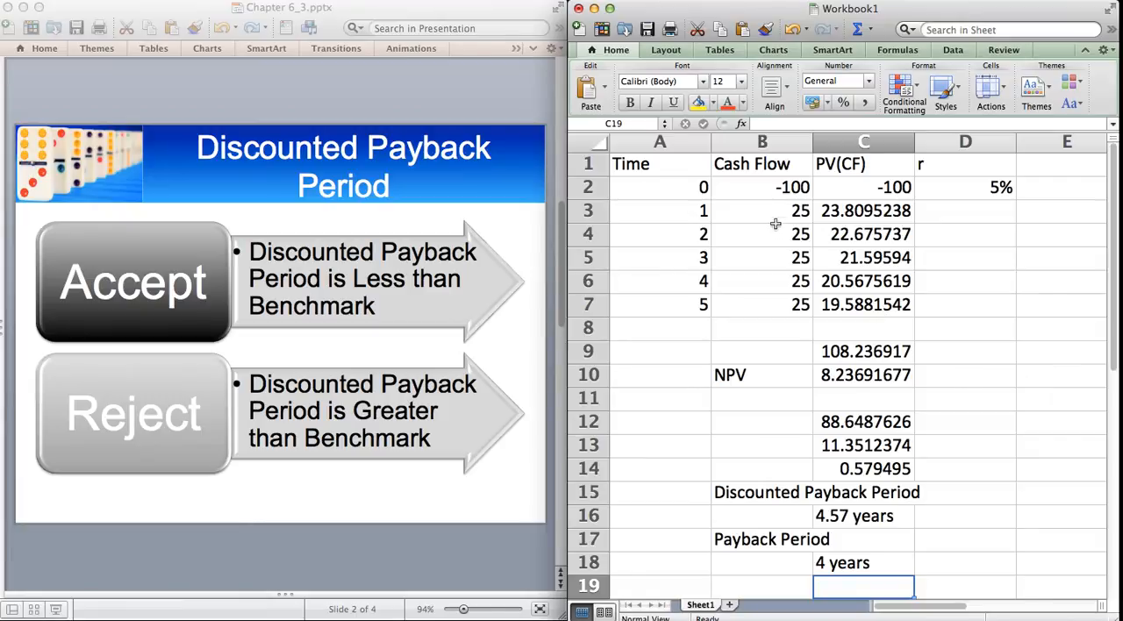
{"action": "mouse_move", "coordinate": [781, 245]}
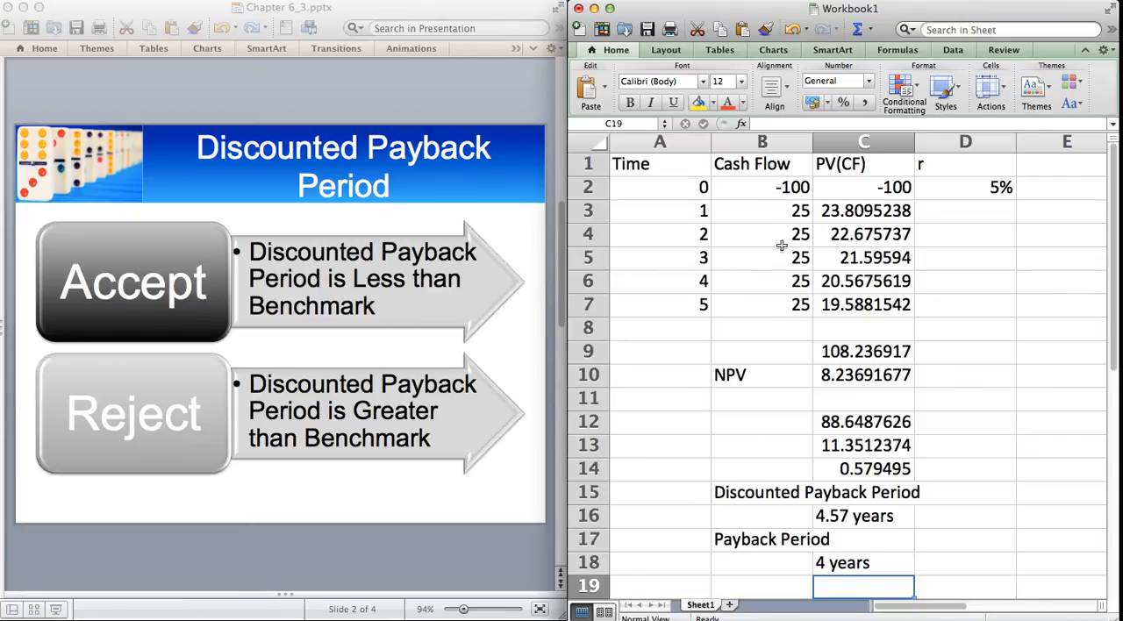